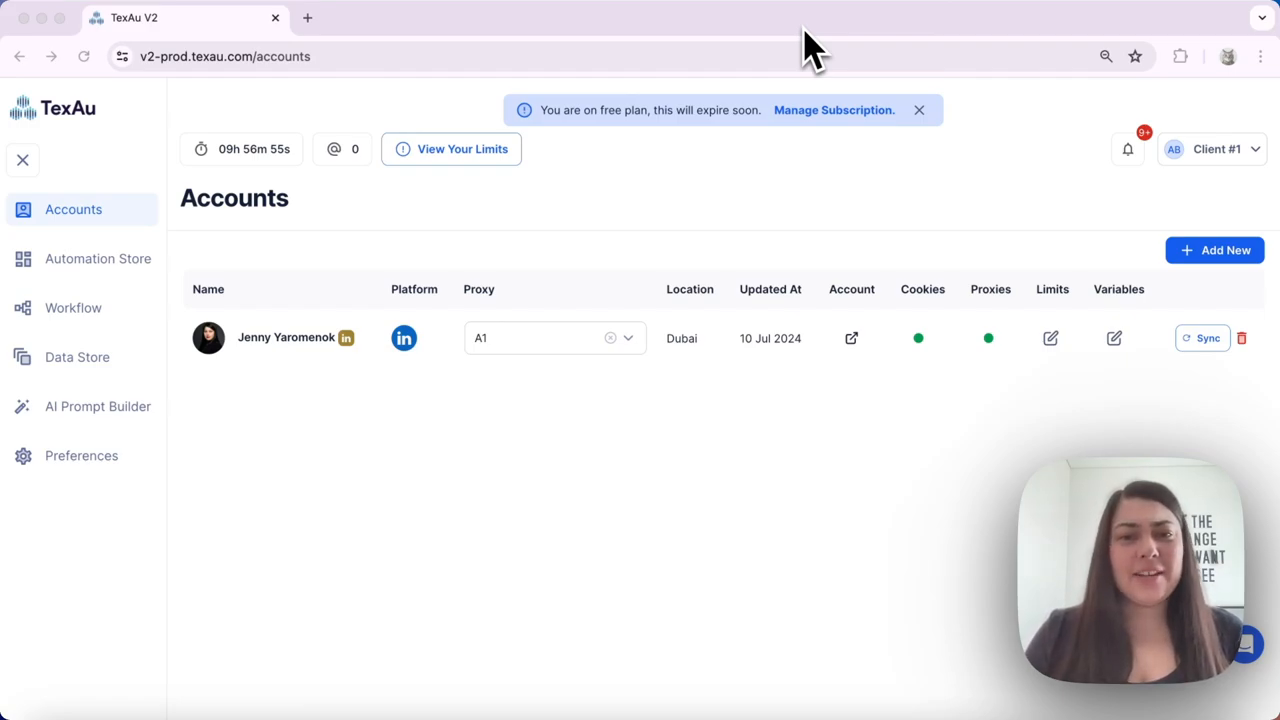
mouse_move(375, 415)
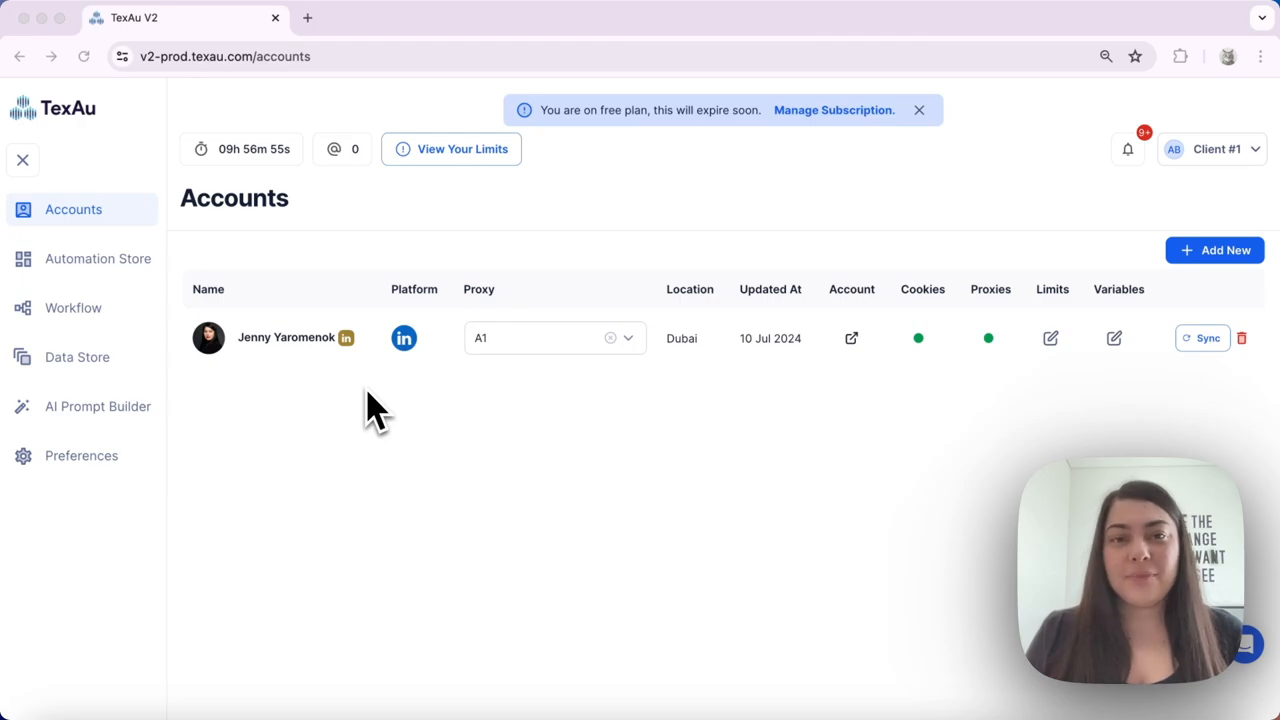
mouse_move(98, 470)
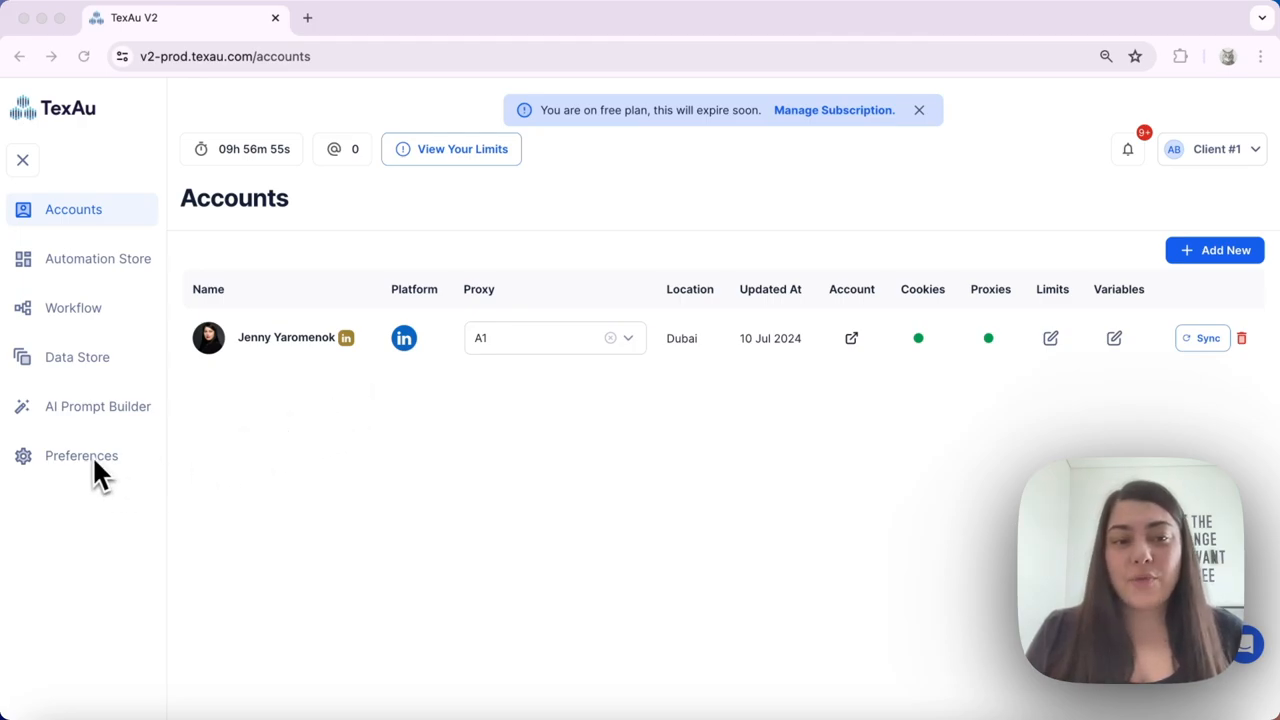
Reach the organization's Subscription & Billing settings listing the Starter, Teams and Agency plans
left_click(81, 455)
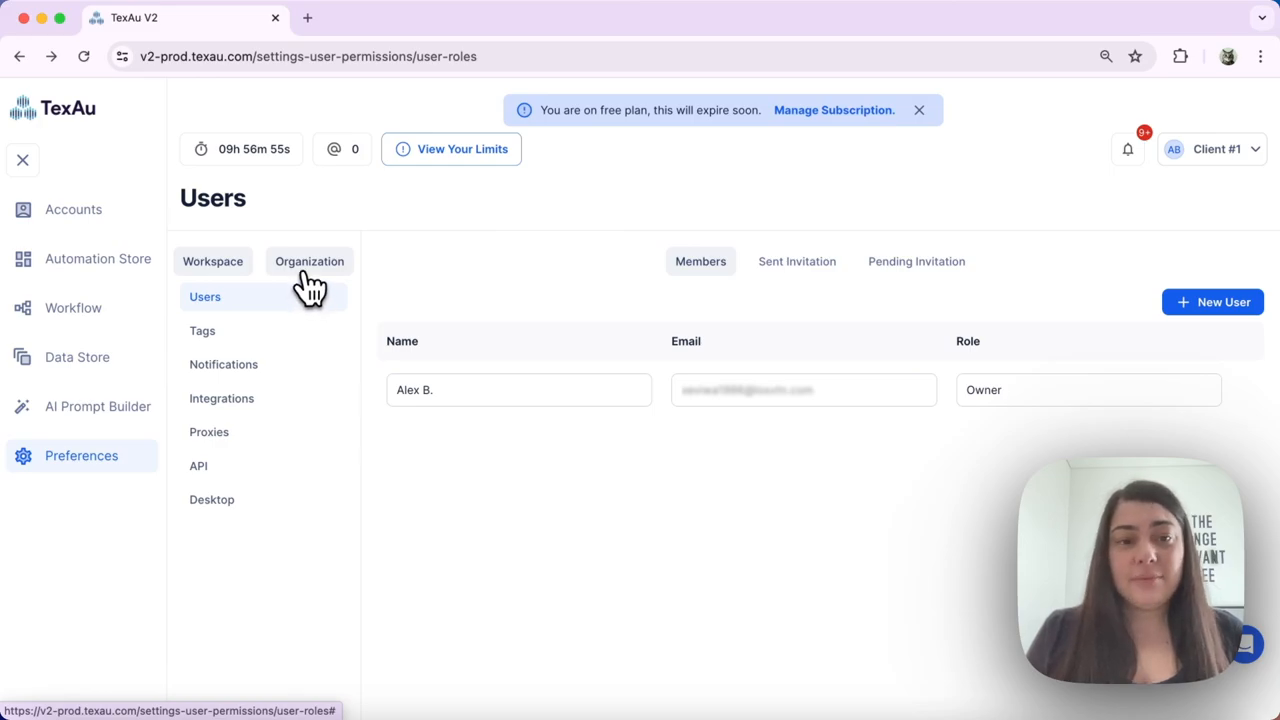
left_click(309, 261)
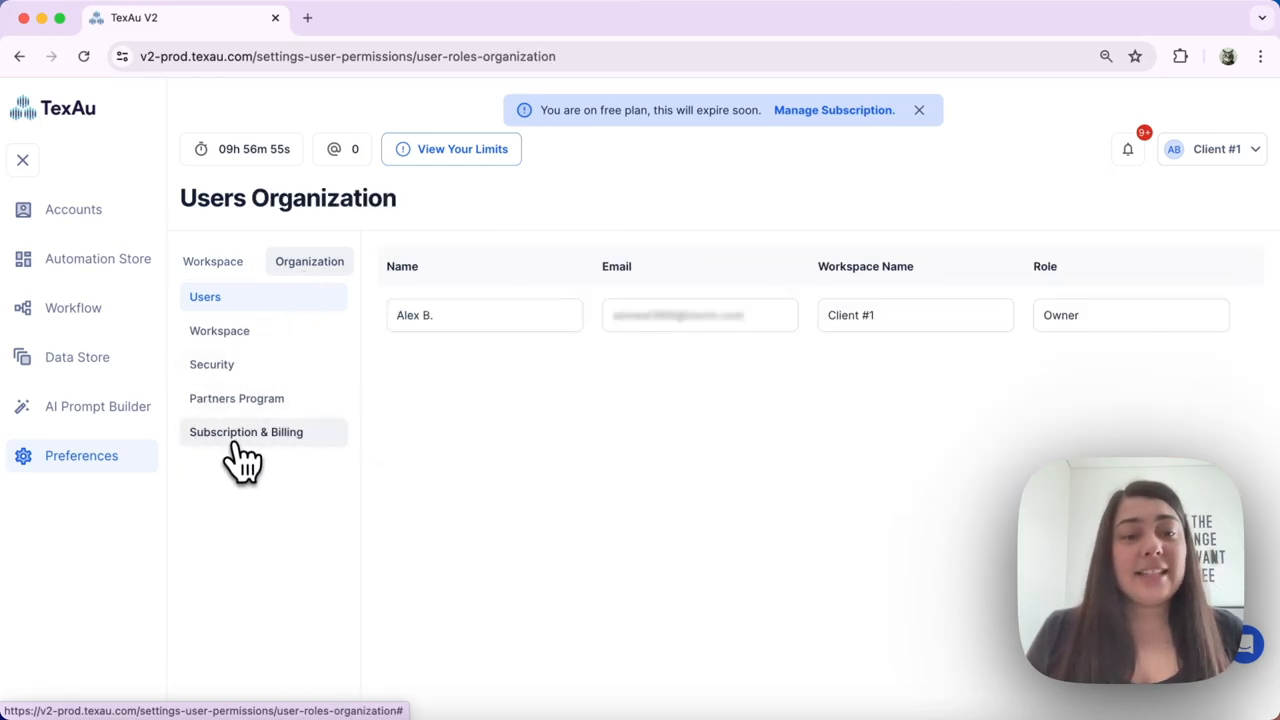
left_click(245, 431)
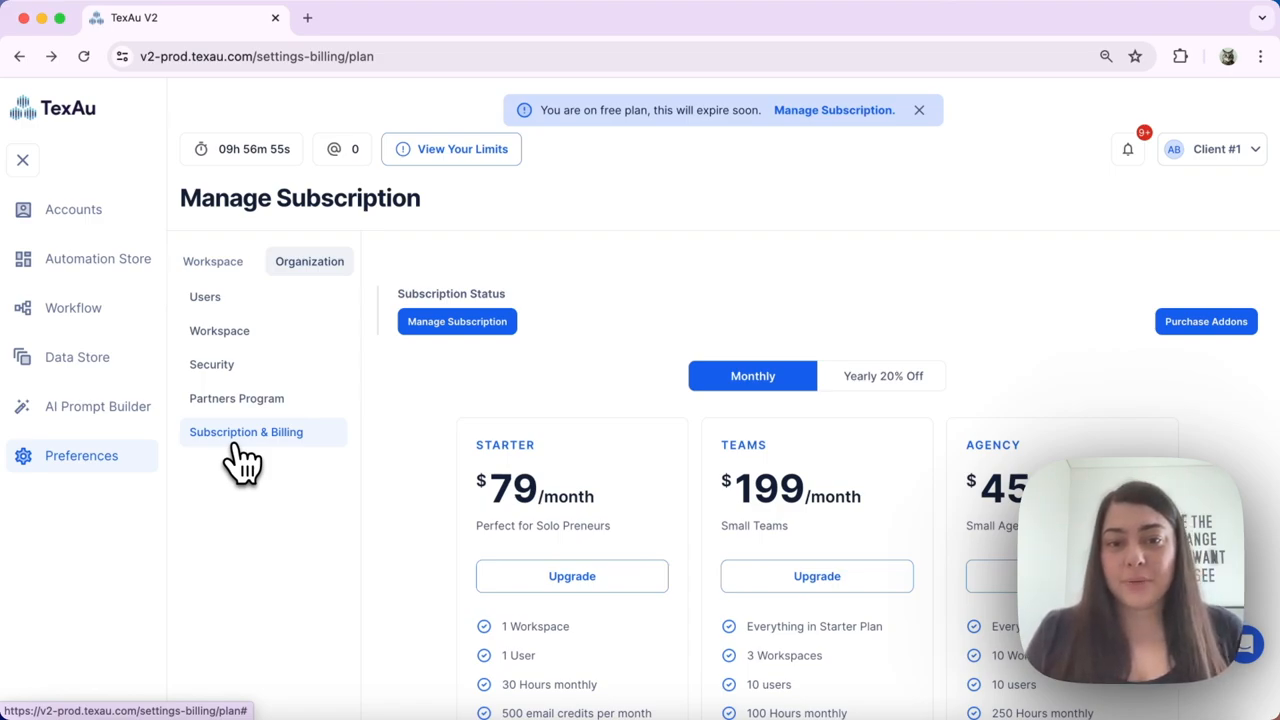
Choose Upgrade on the $79 Starter plan so its monthly order summary appears
scroll("down", 3)
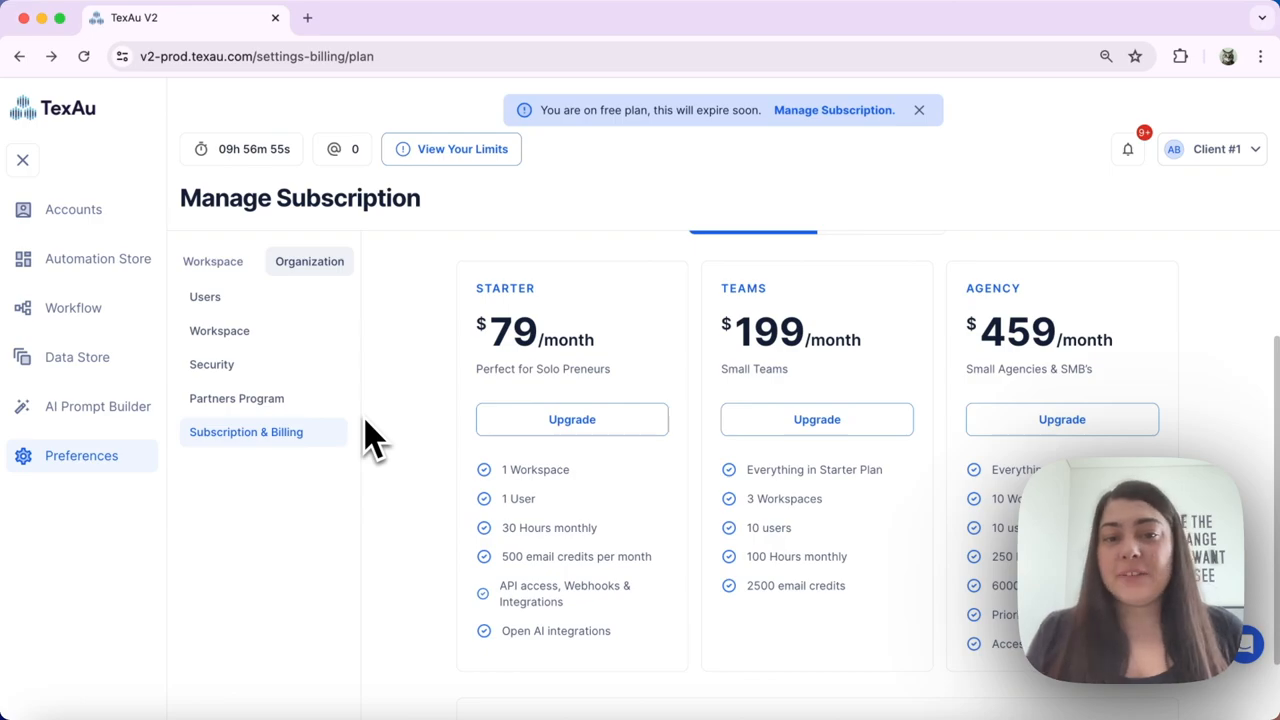
mouse_move(443, 450)
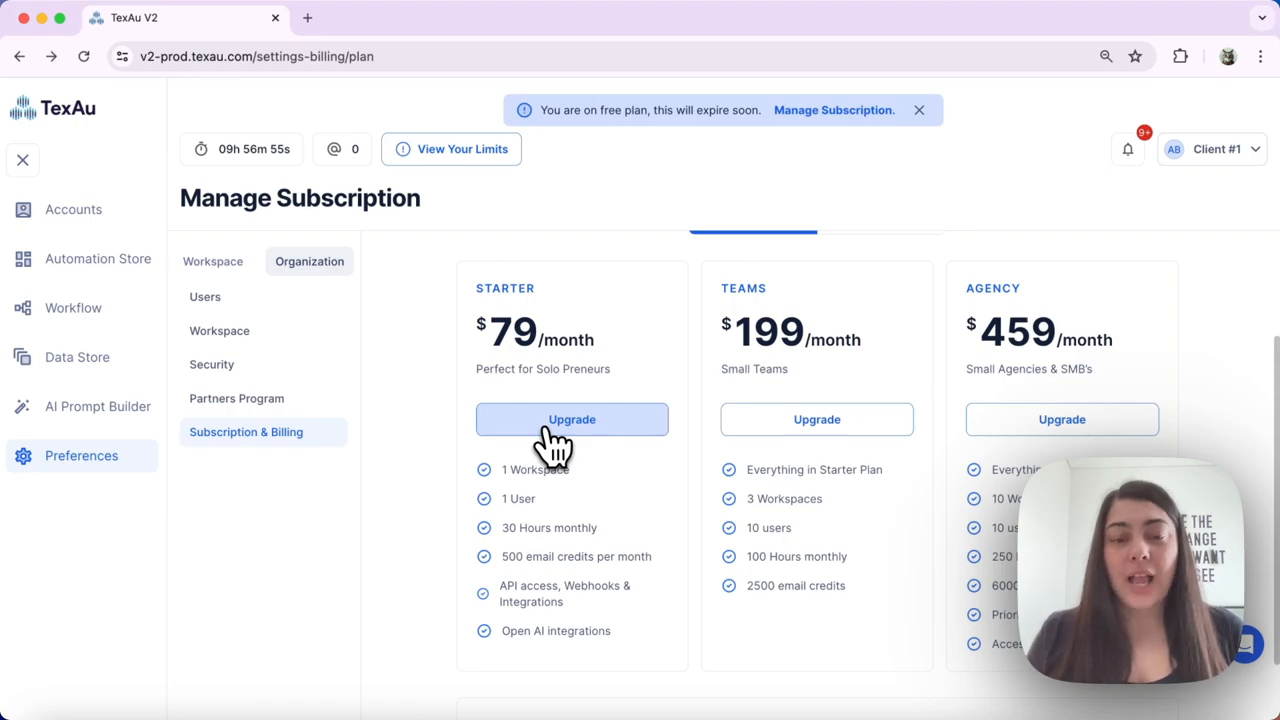
left_click(572, 419)
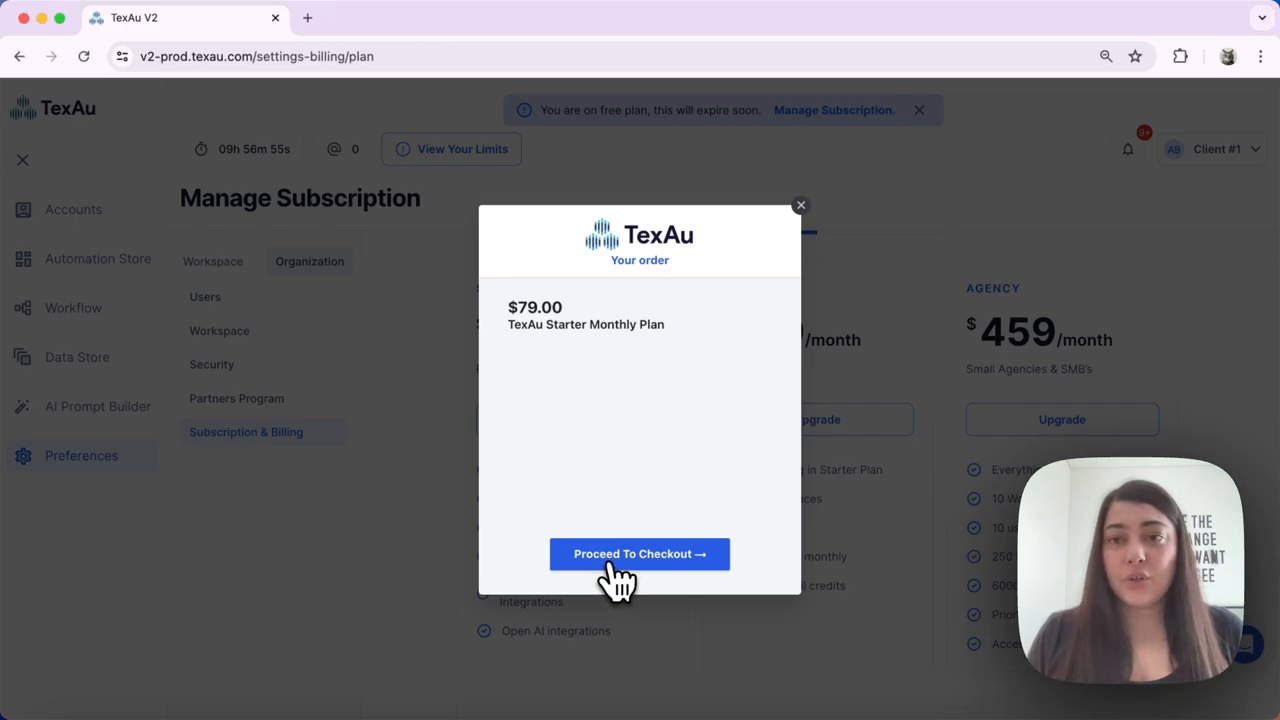
left_click(639, 554)
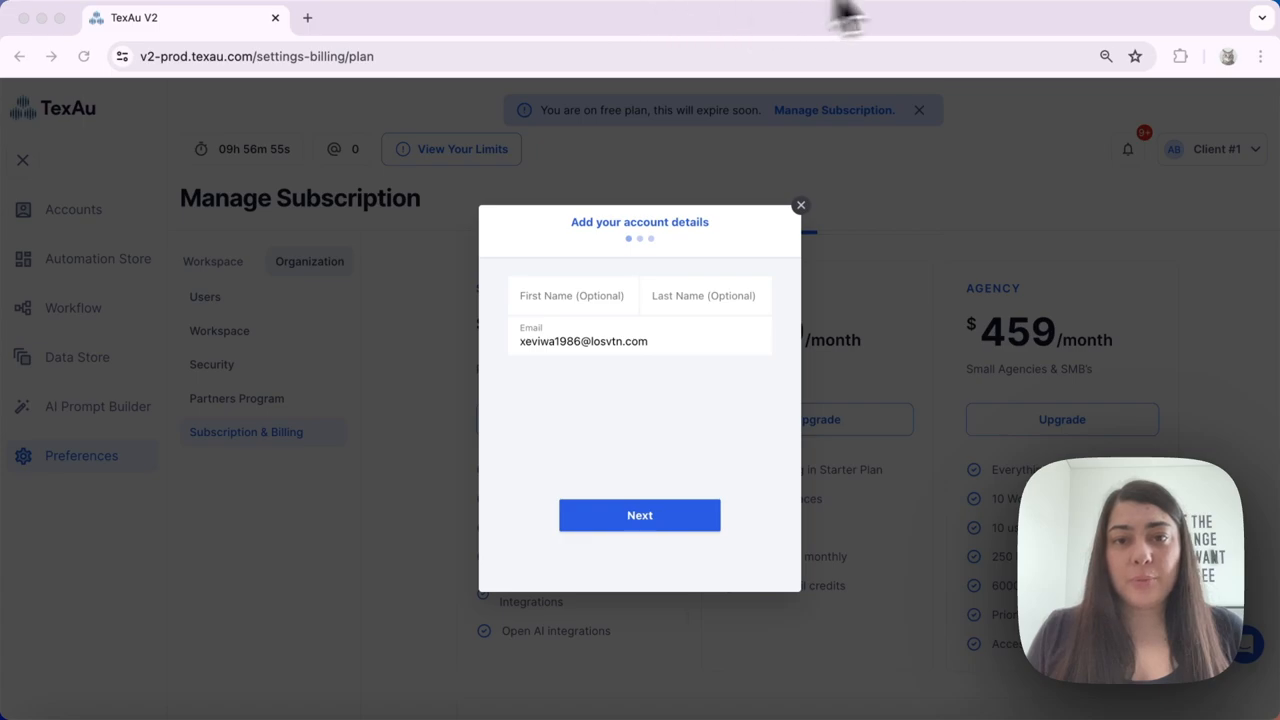
left_click(571, 300)
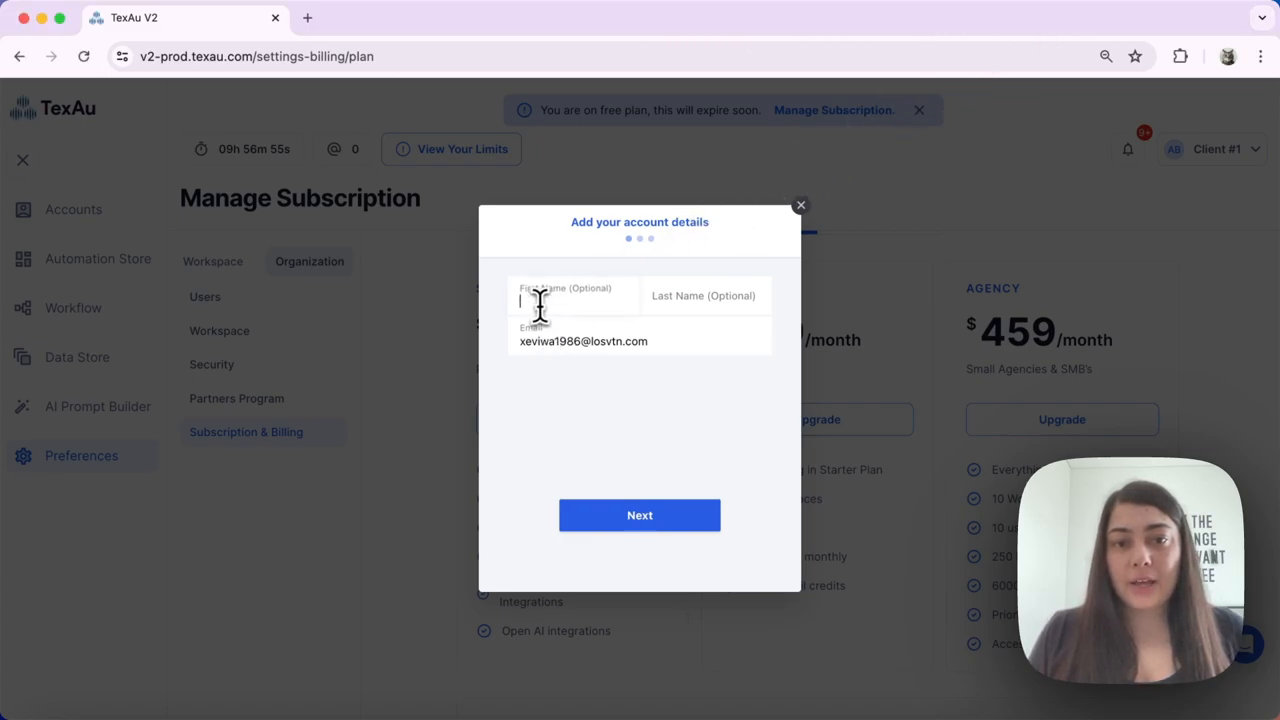
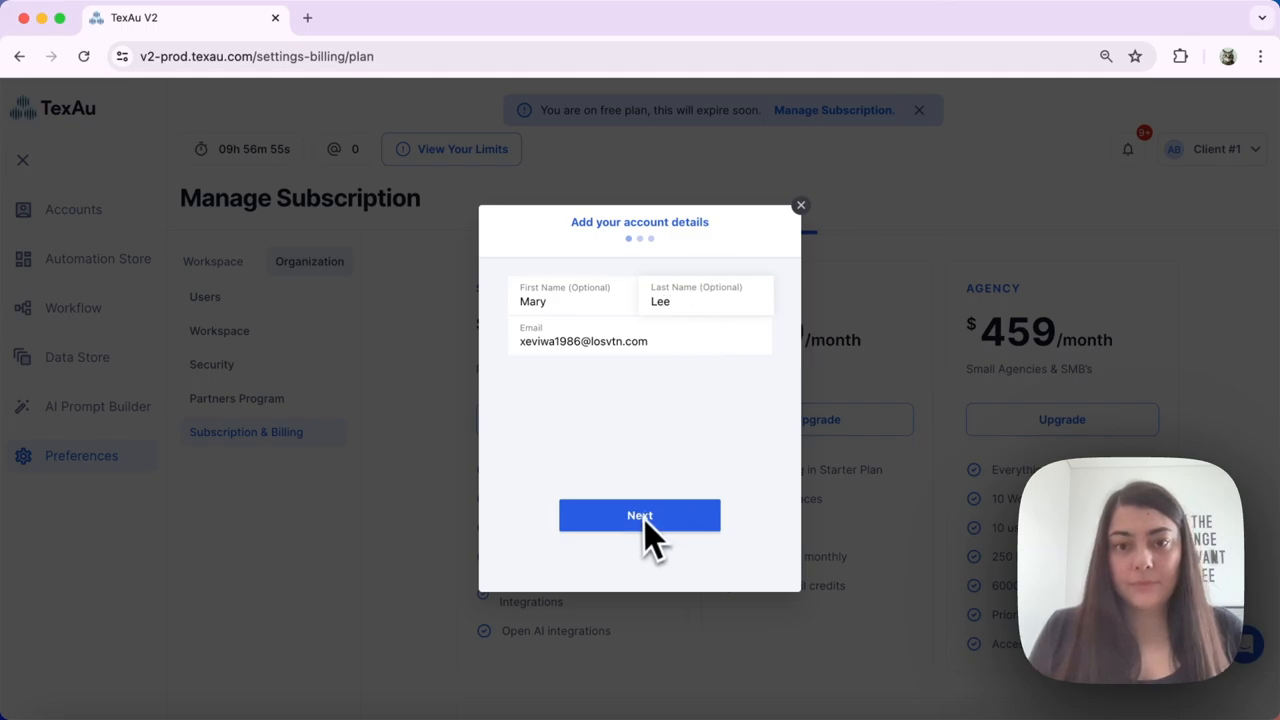
mouse_move(620, 400)
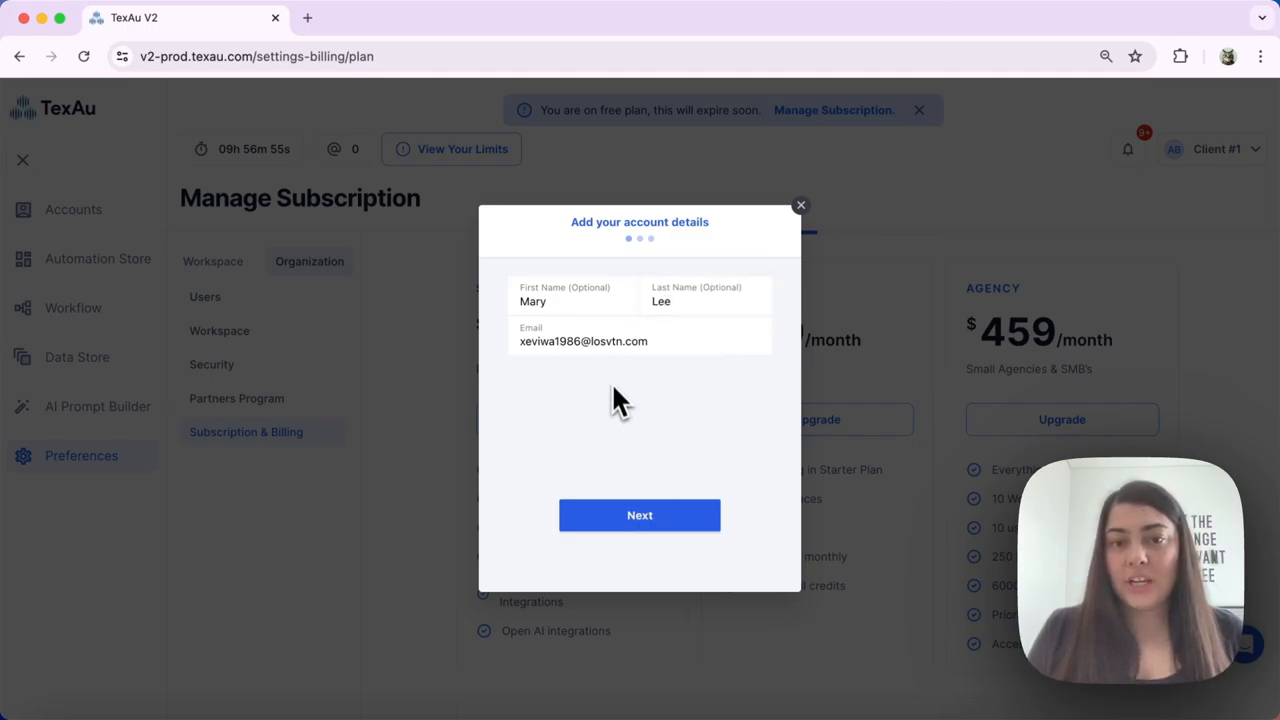
Fill and submit the billing address in Sheridan, Wyoming, United States
left_click(639, 515)
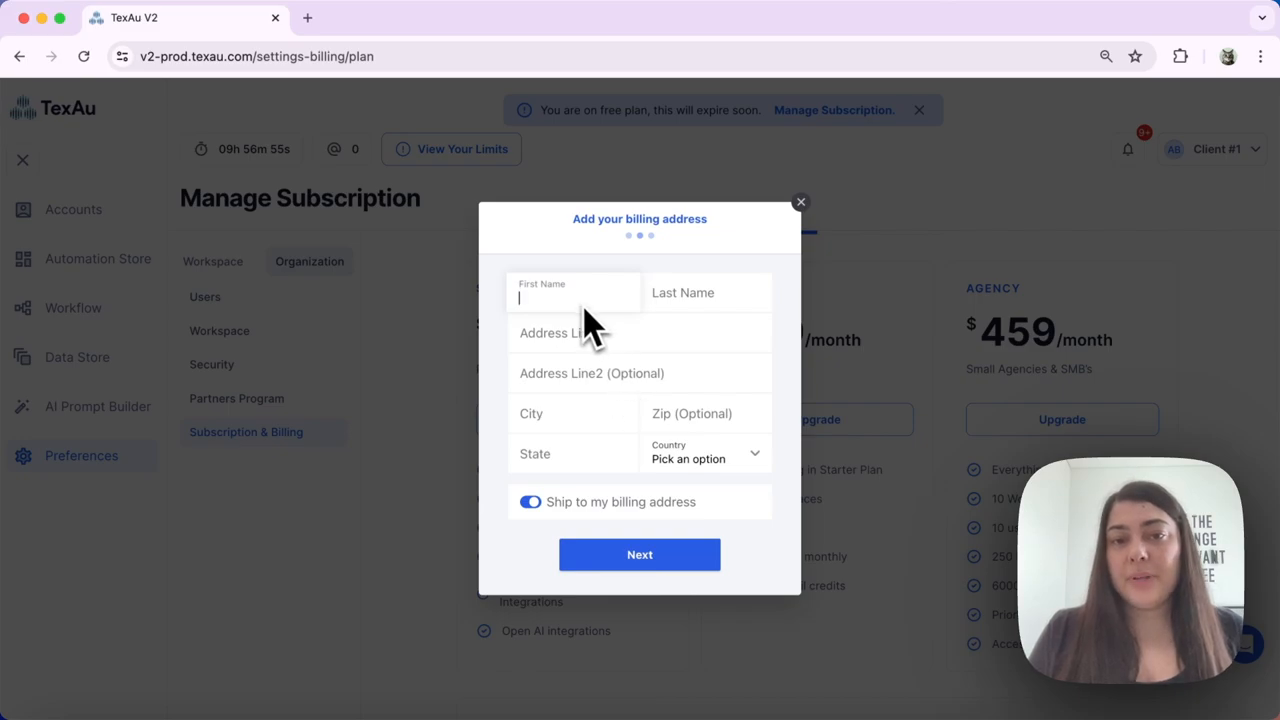
left_click(704, 453)
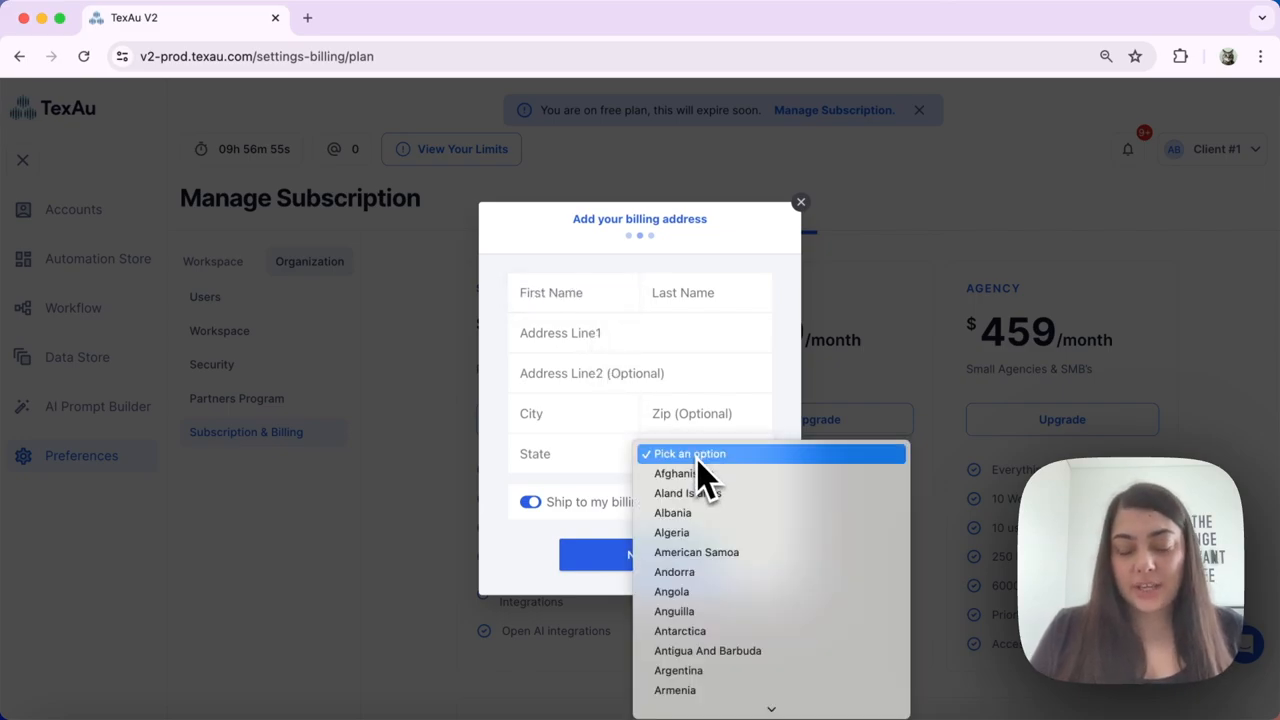
scroll("down", 3)
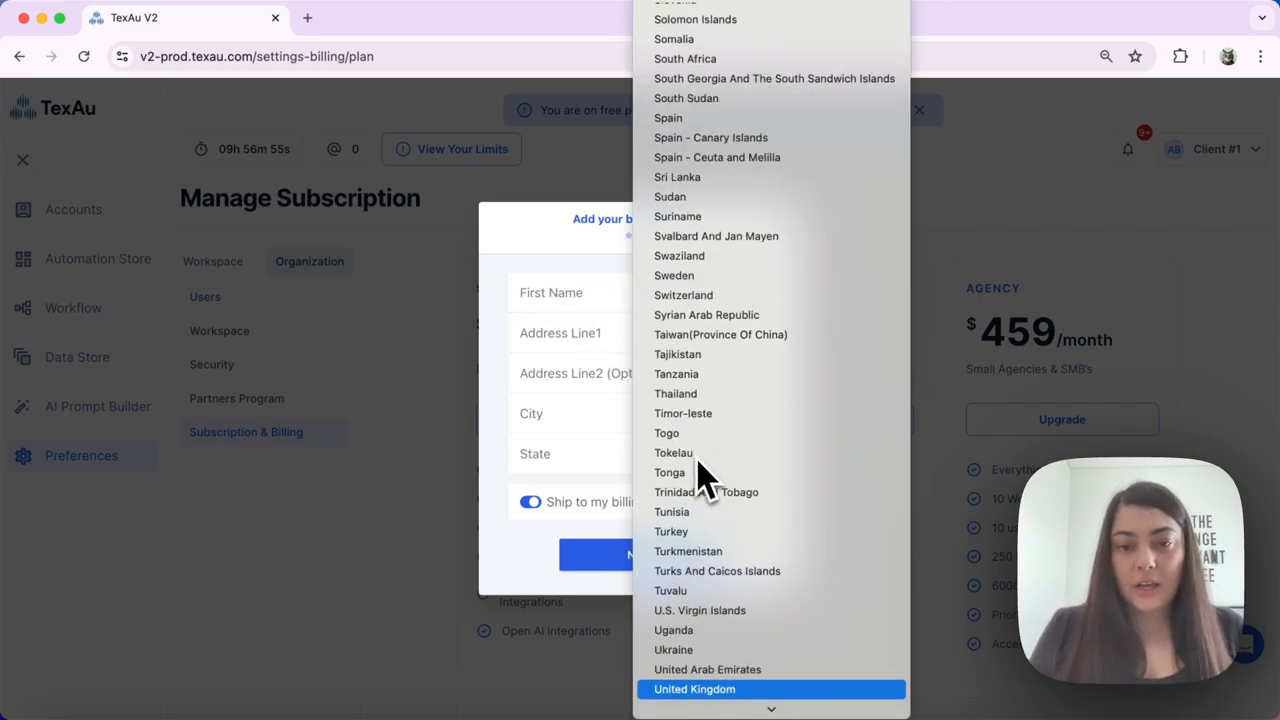
scroll("down", 3)
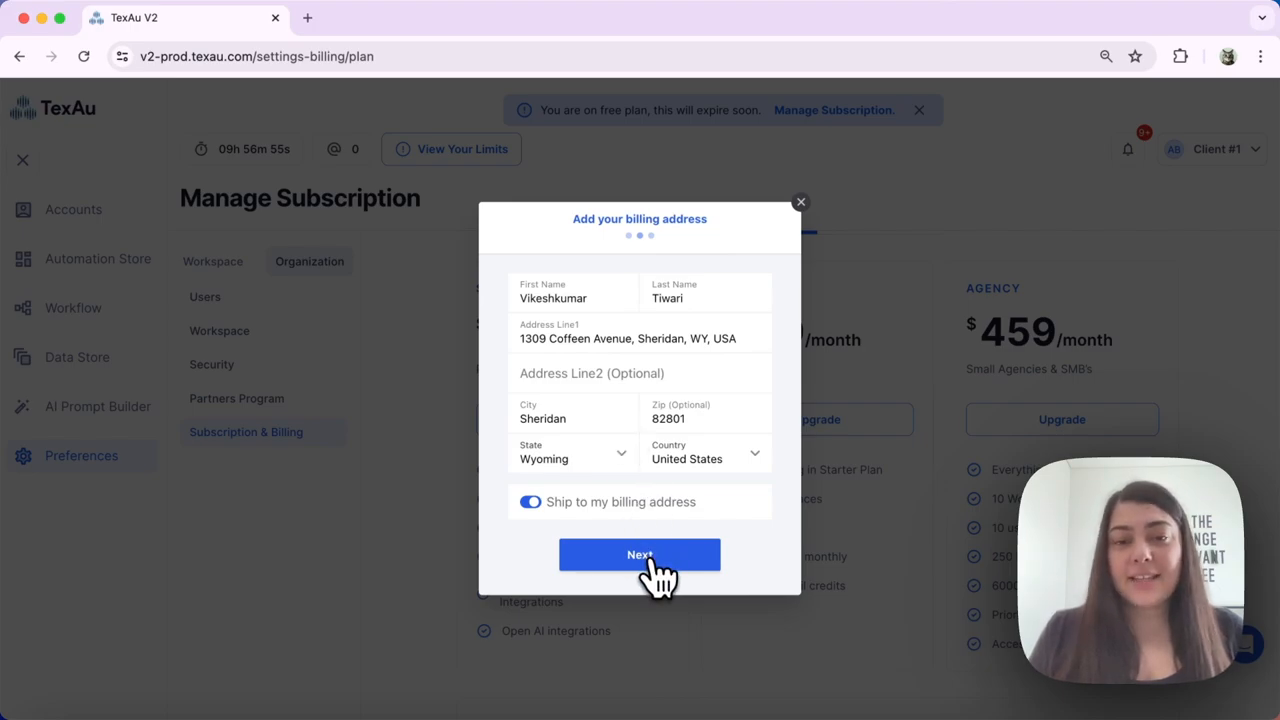
left_click(639, 555)
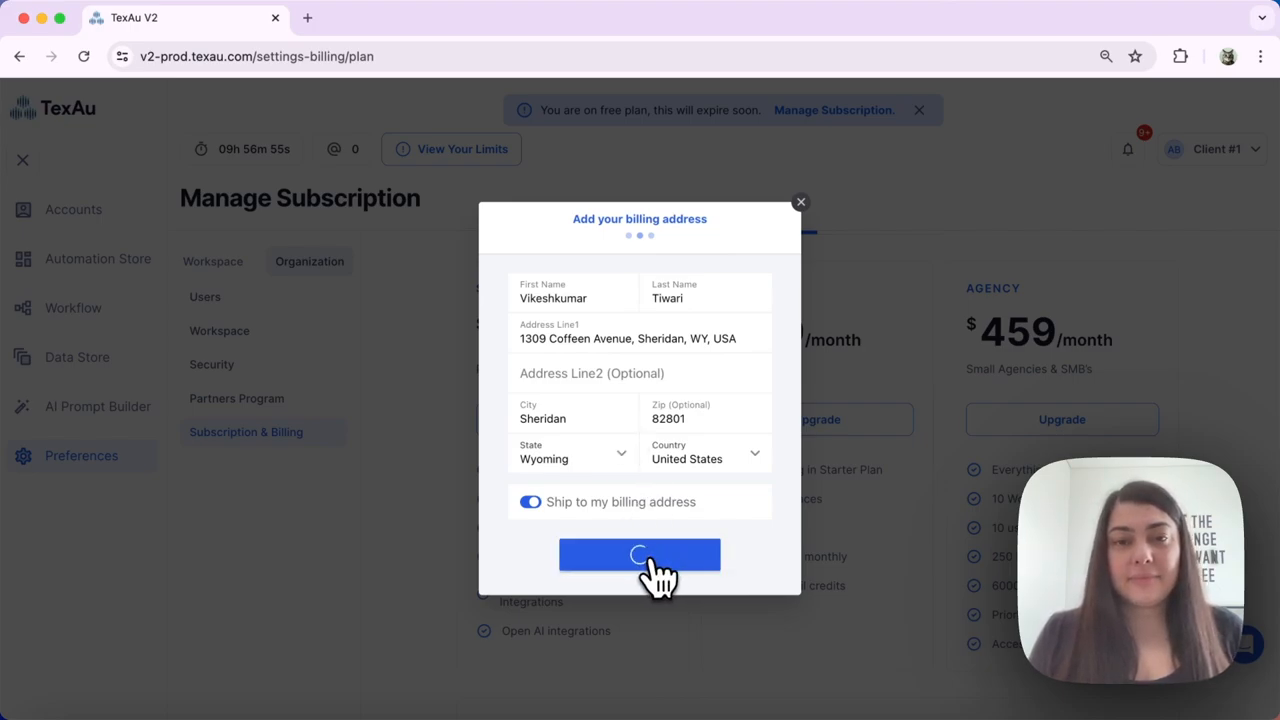
Enter the card number, expiry and CVV and submit the payment details
left_click(639, 555)
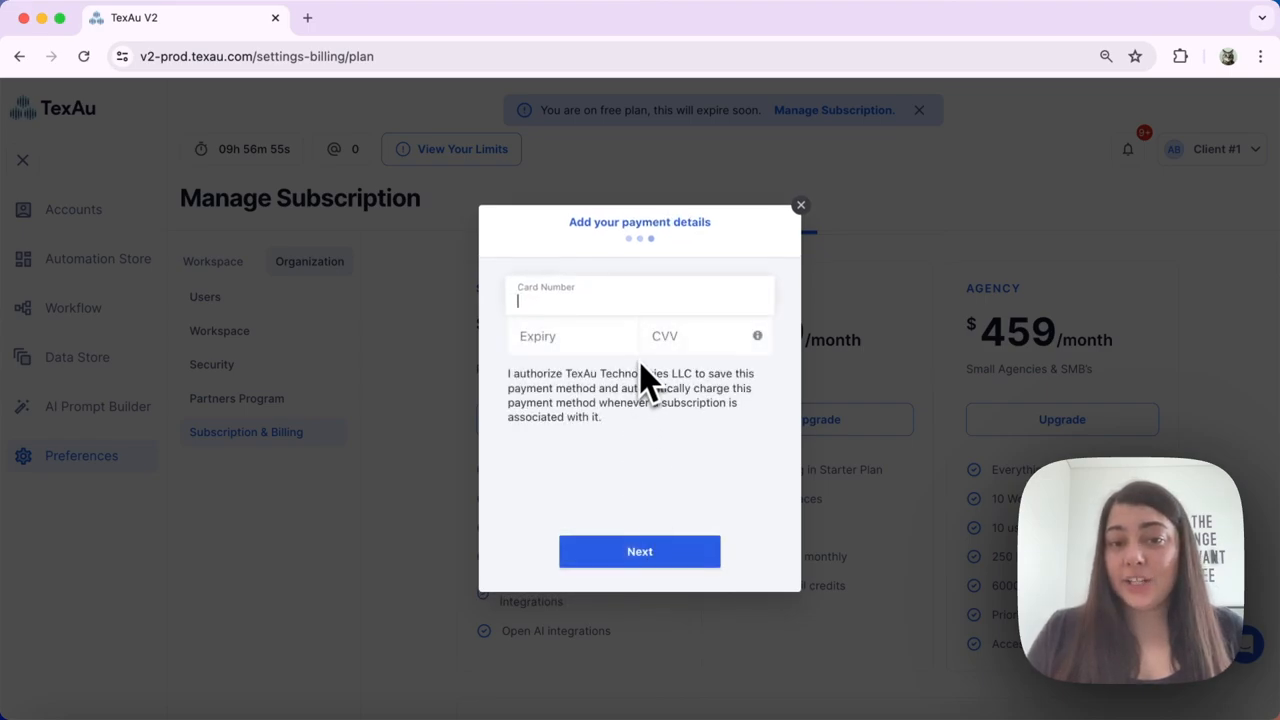
mouse_move(645, 360)
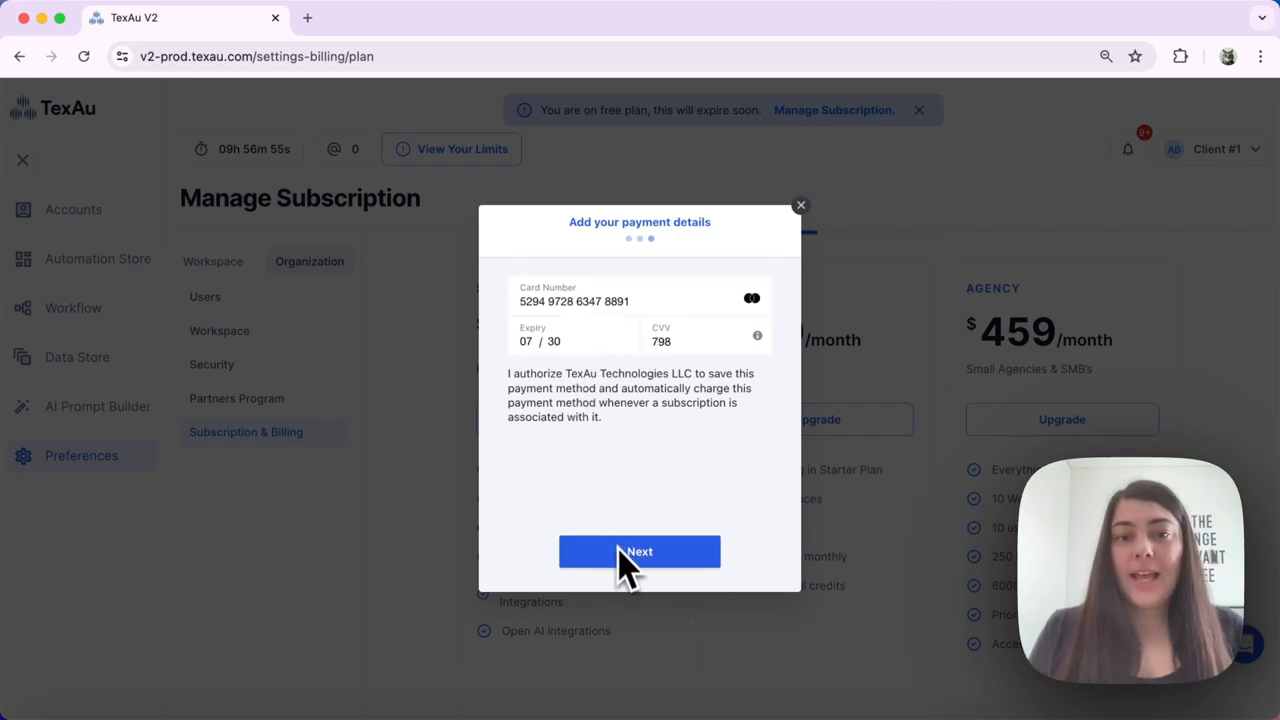
left_click(639, 551)
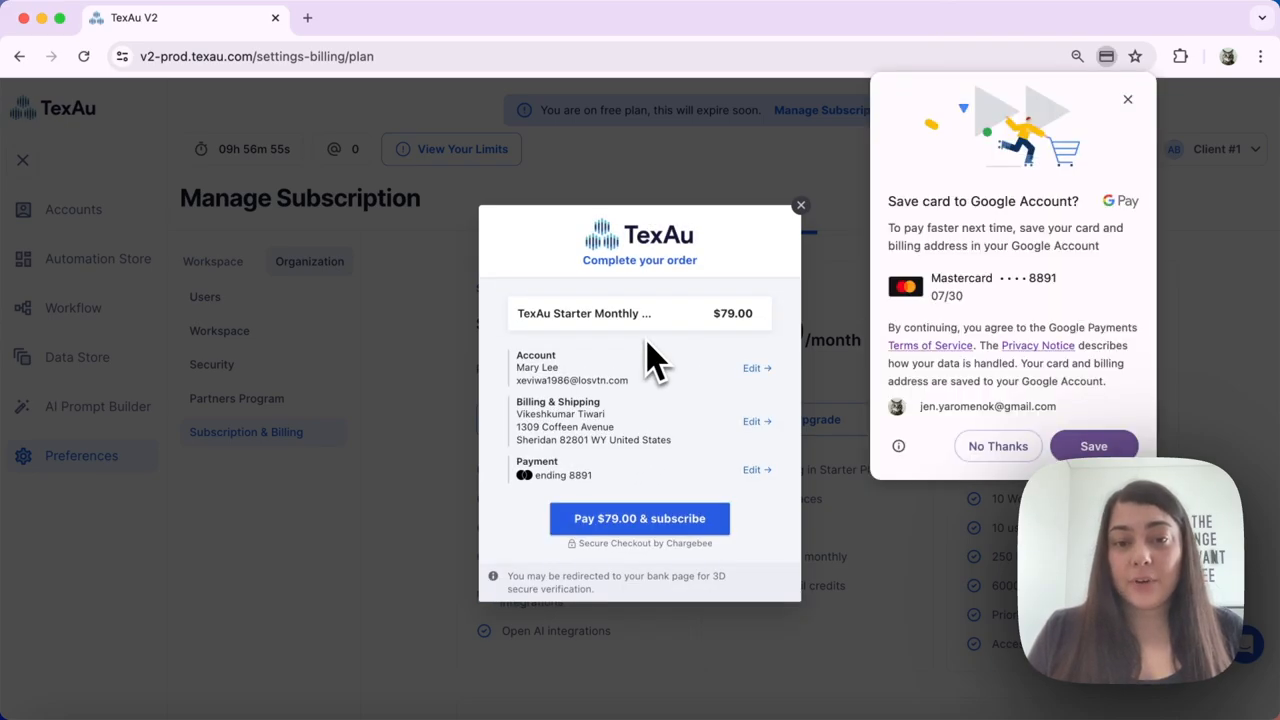
mouse_move(630, 540)
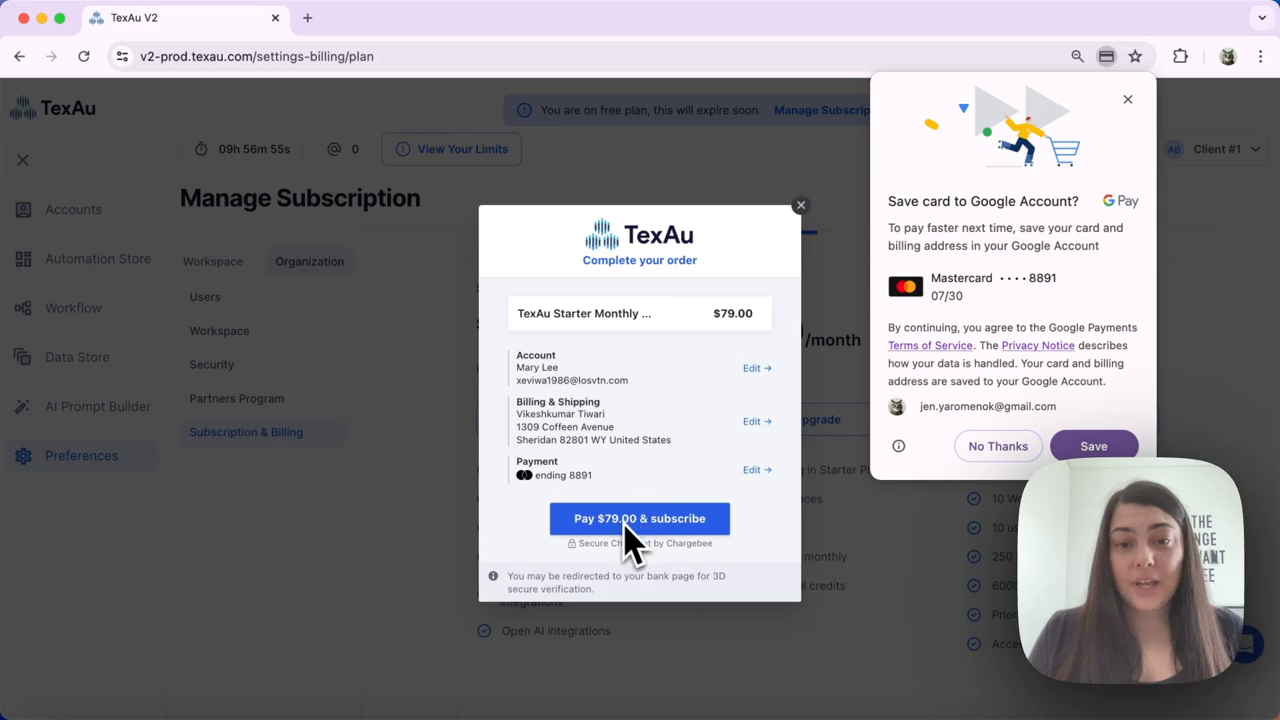
mouse_move(555, 430)
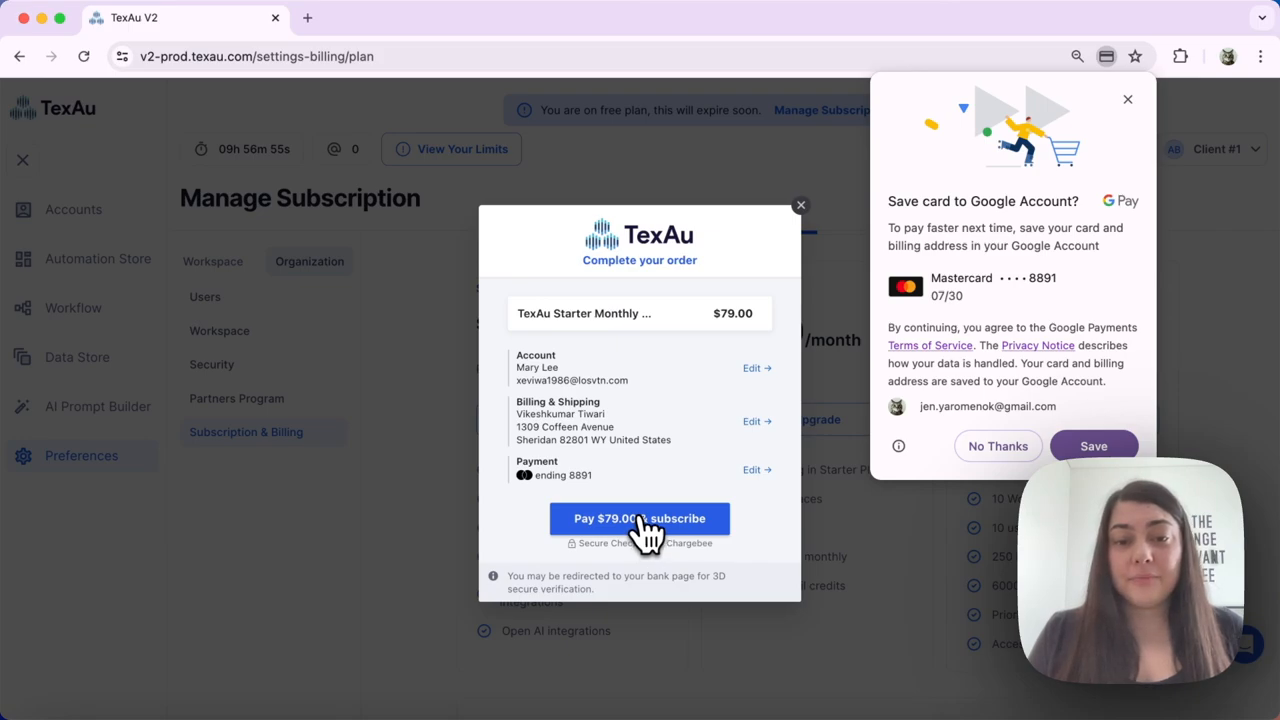
Pay $79 for the Starter Monthly plan so the subscription becomes active with 500 credits
left_click(639, 518)
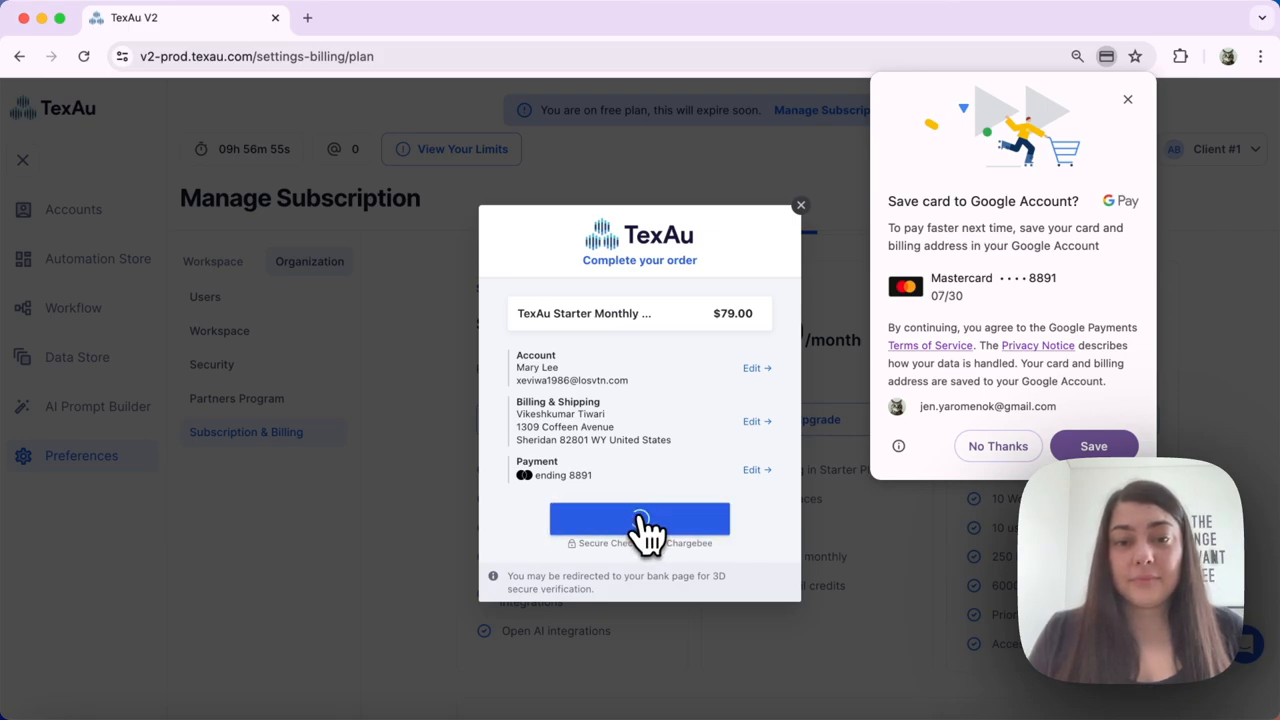
left_click(639, 519)
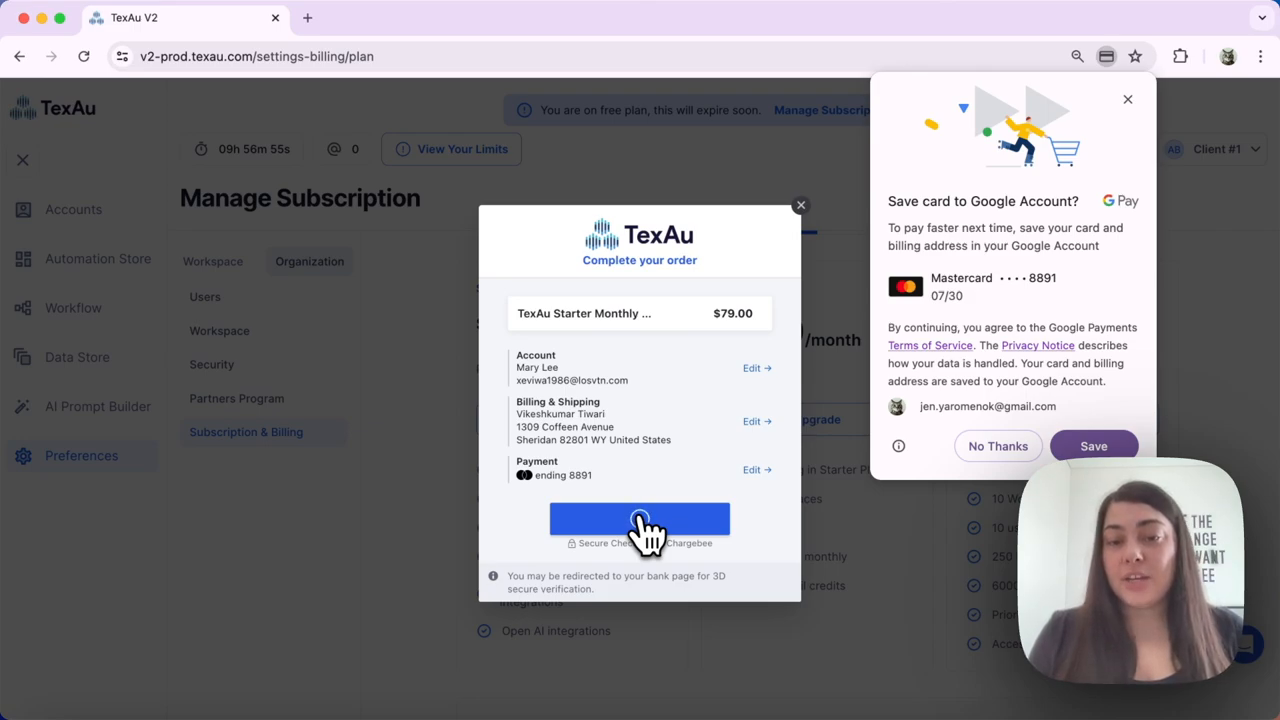
left_click(639, 518)
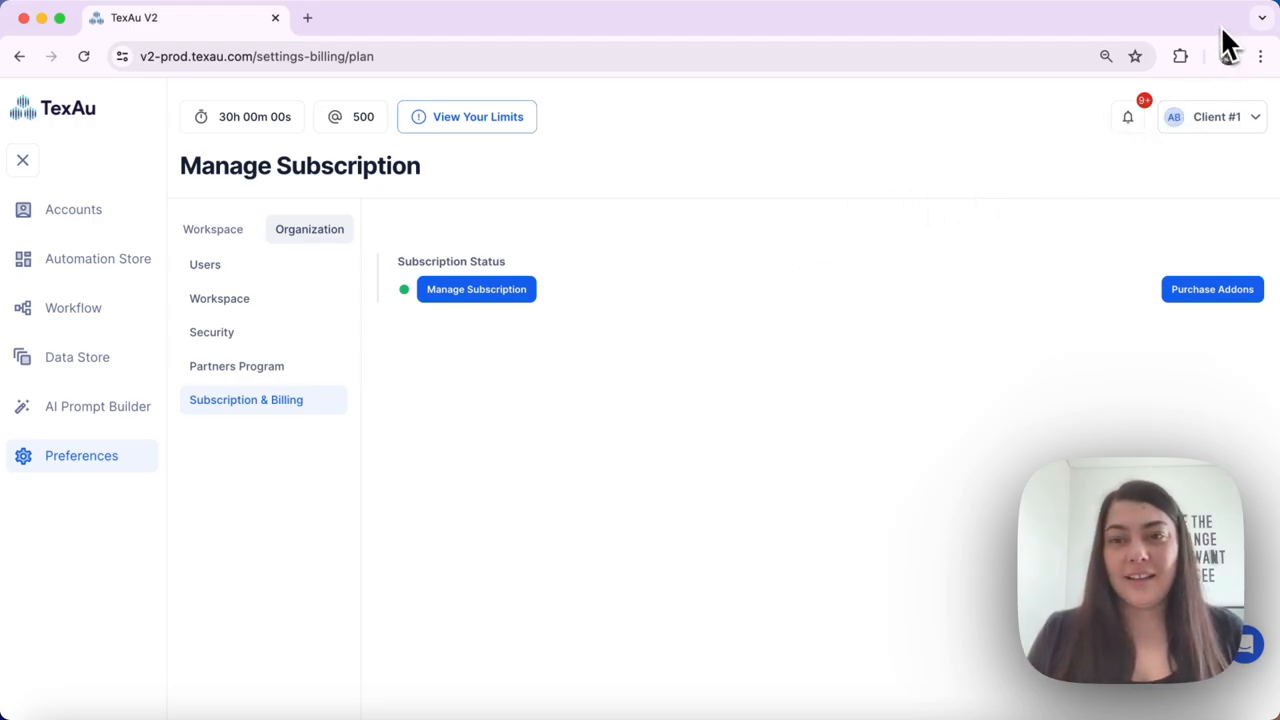
mouse_move(1045, 200)
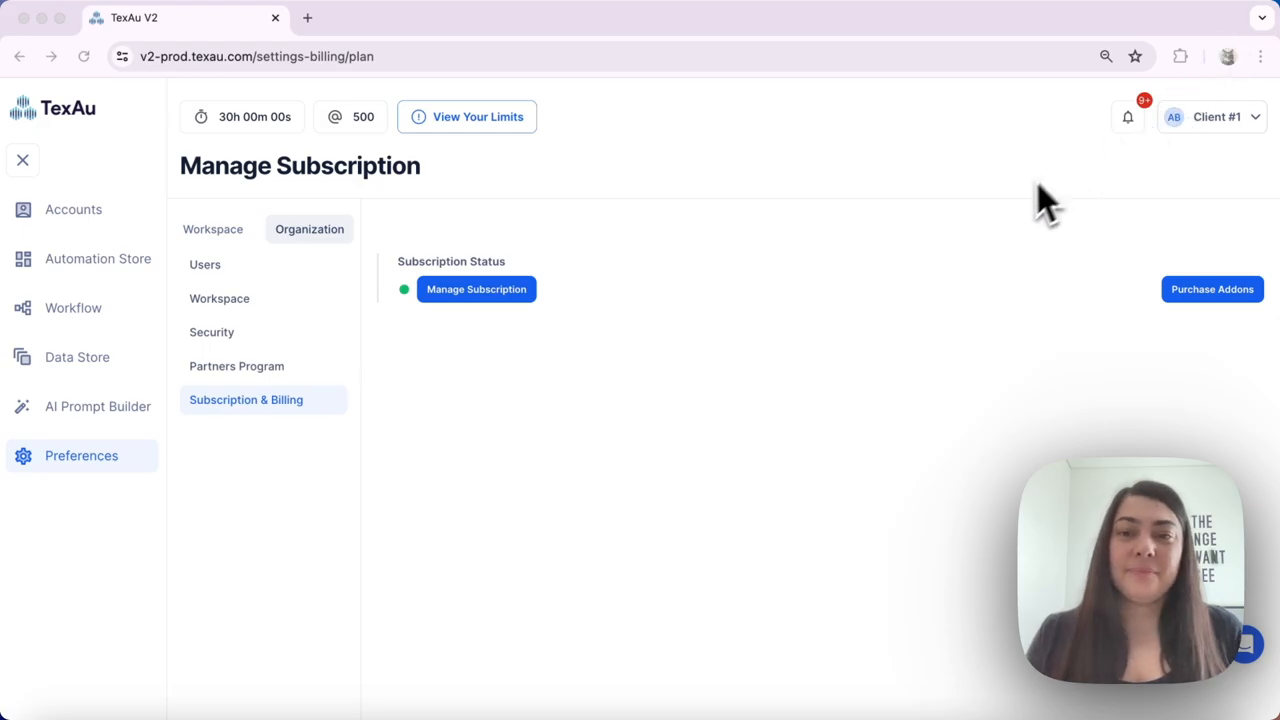
mouse_move(1015, 220)
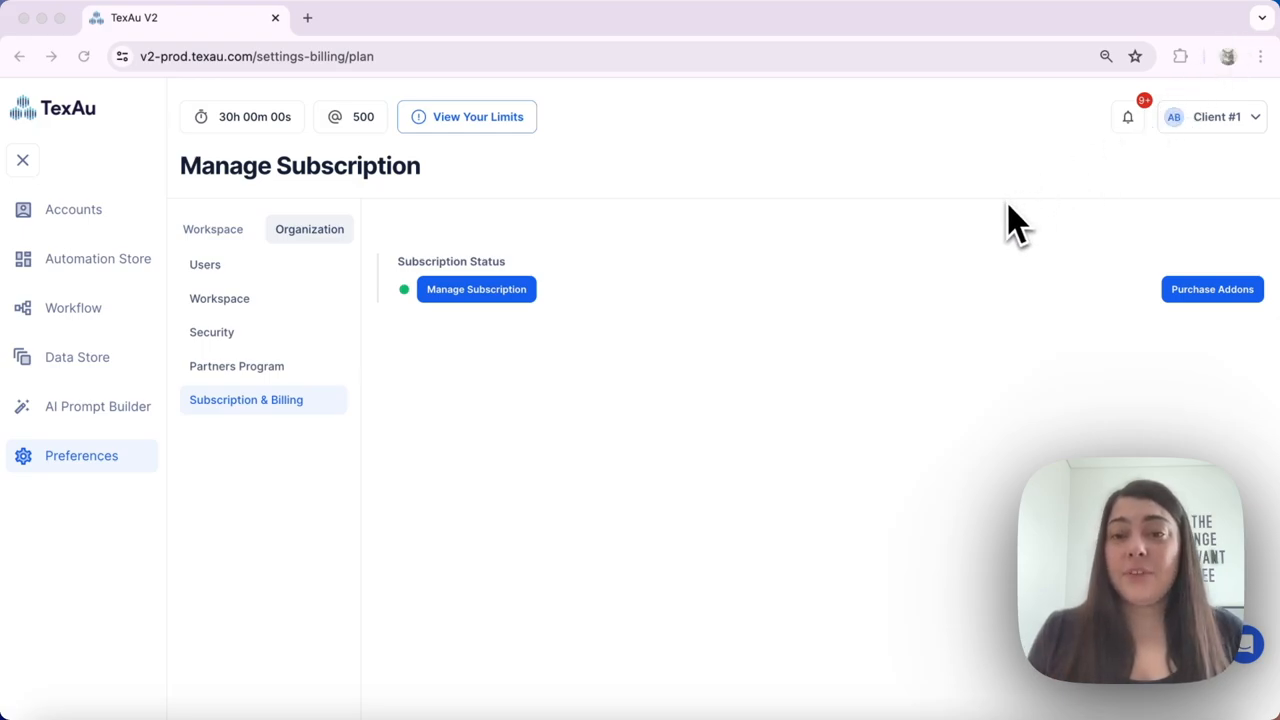
mouse_move(1015, 145)
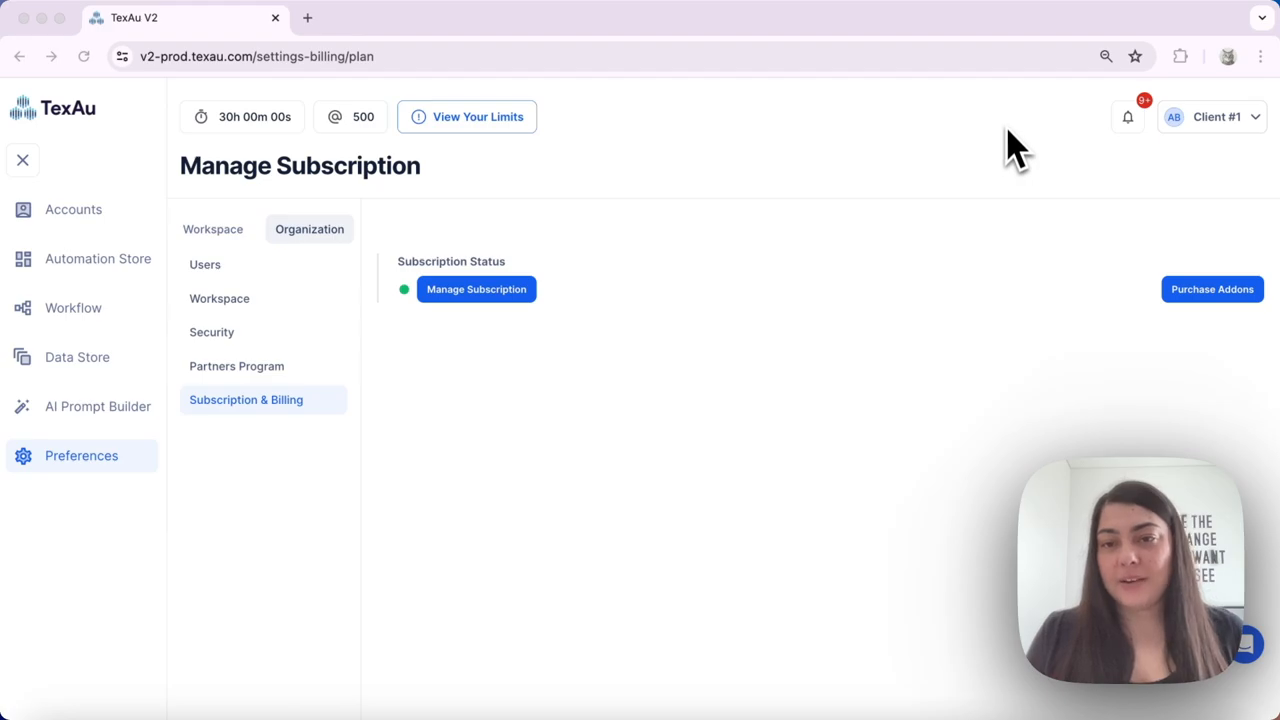
mouse_move(862, 35)
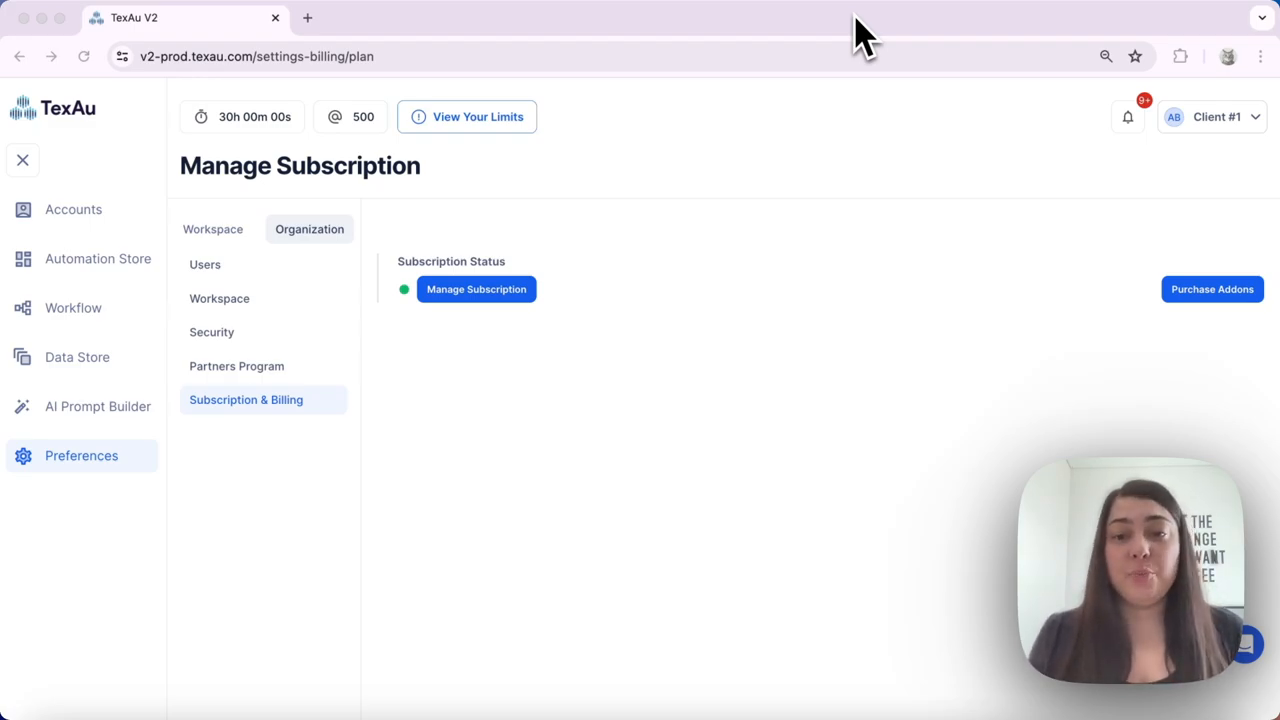
mouse_move(553, 300)
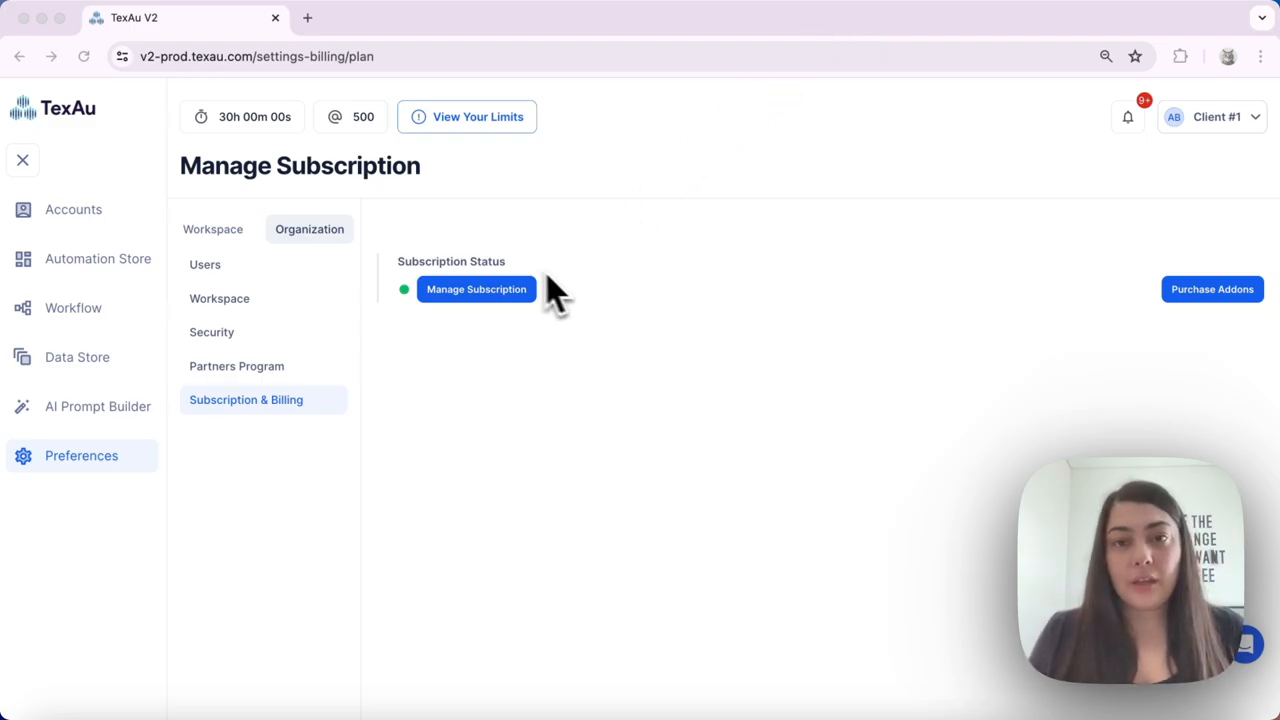
mouse_move(476, 289)
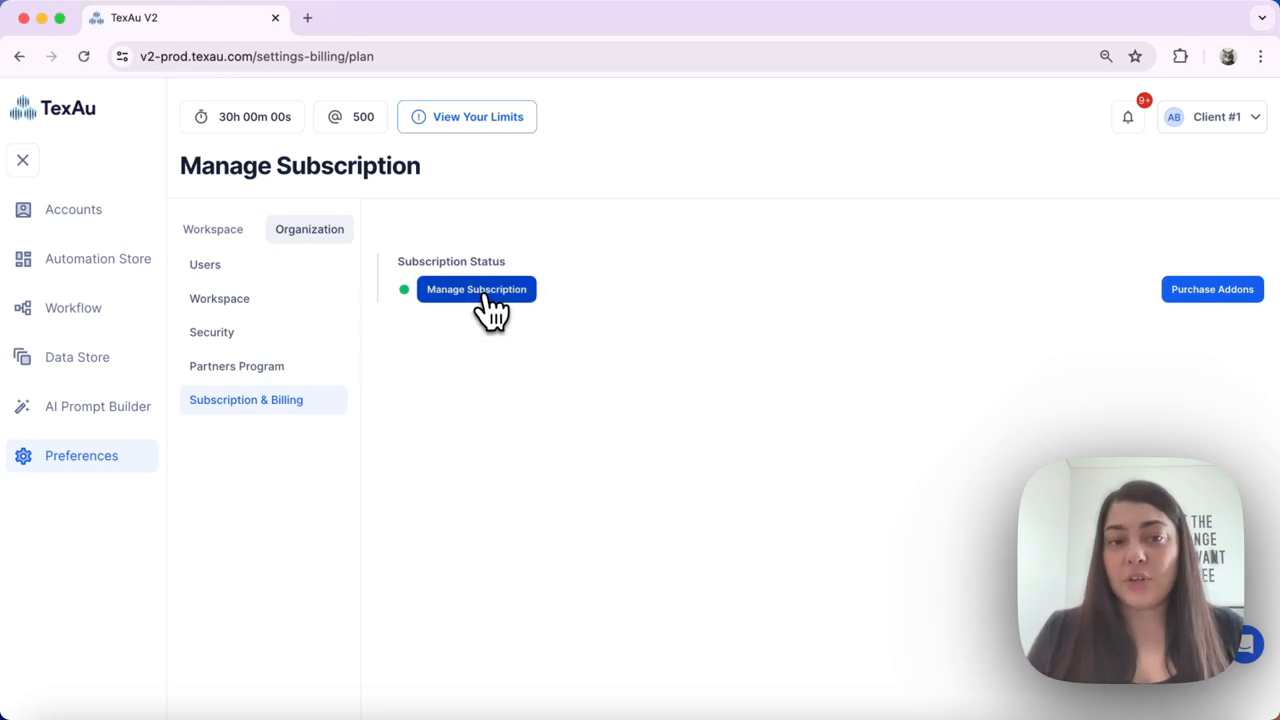
View the $79 Starter Monthly Plan details in the Manage Subscription portal
left_click(476, 289)
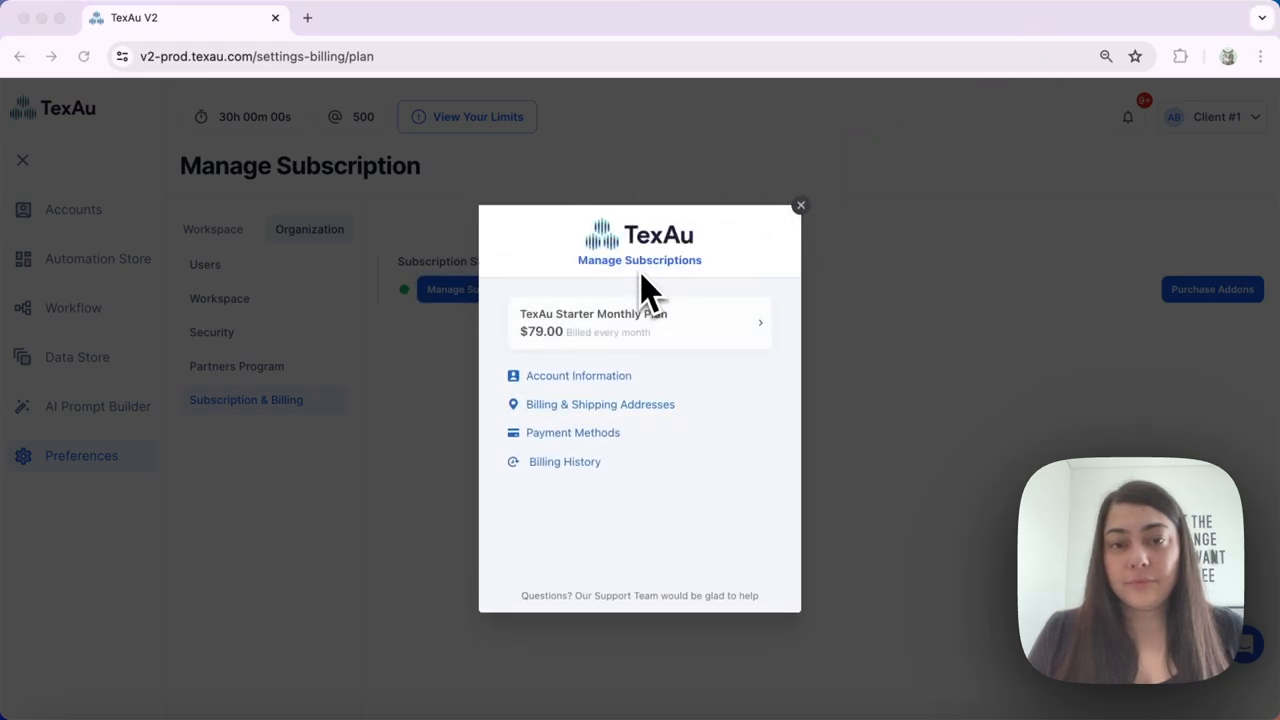
mouse_move(605, 390)
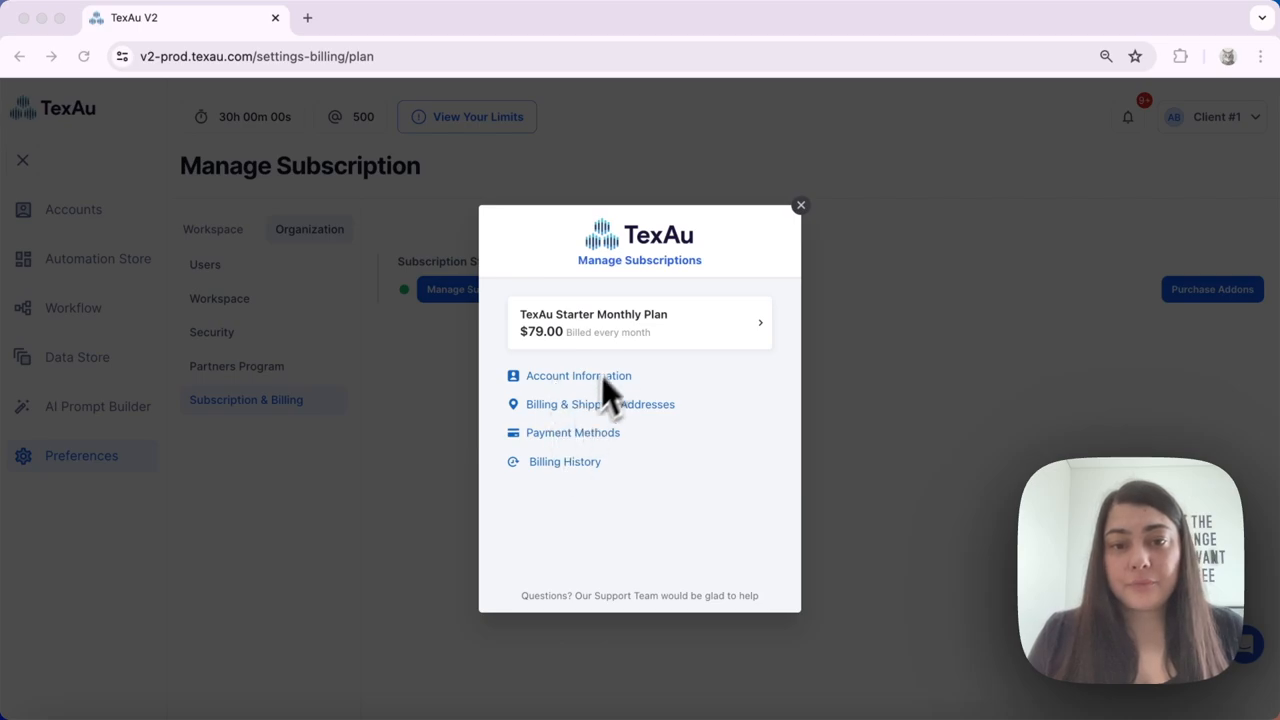
left_click(639, 322)
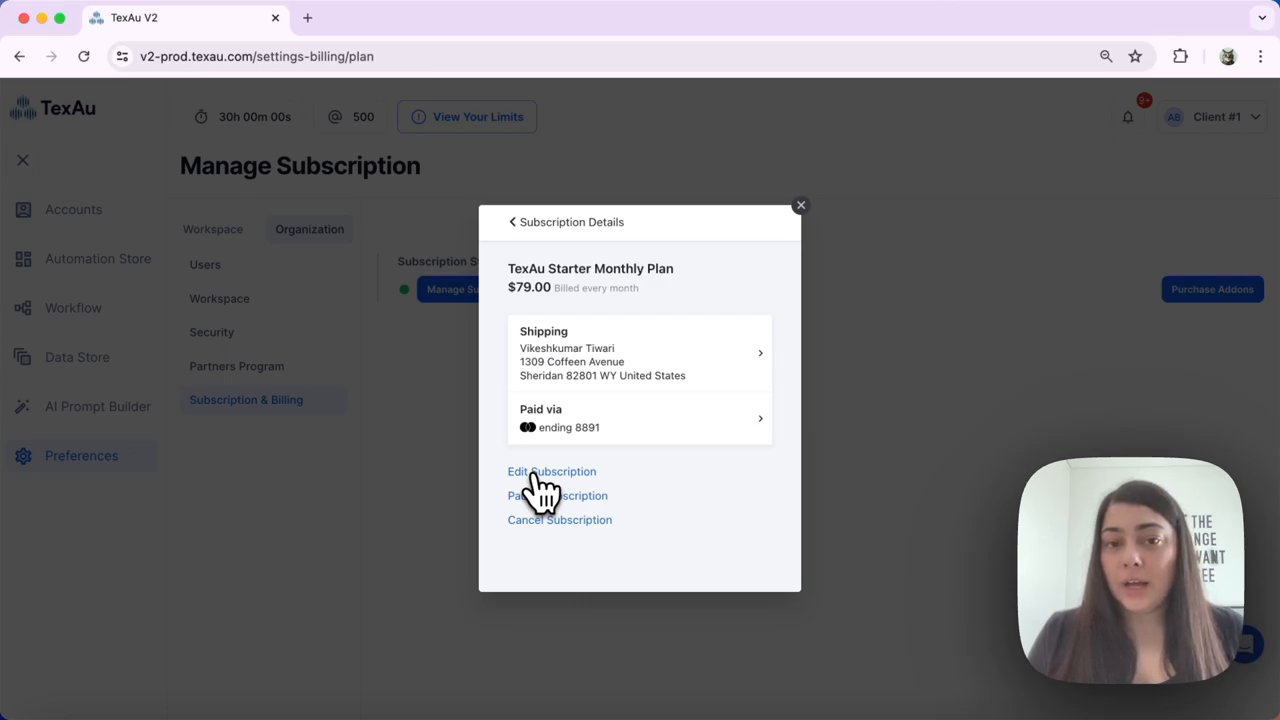
left_click(551, 471)
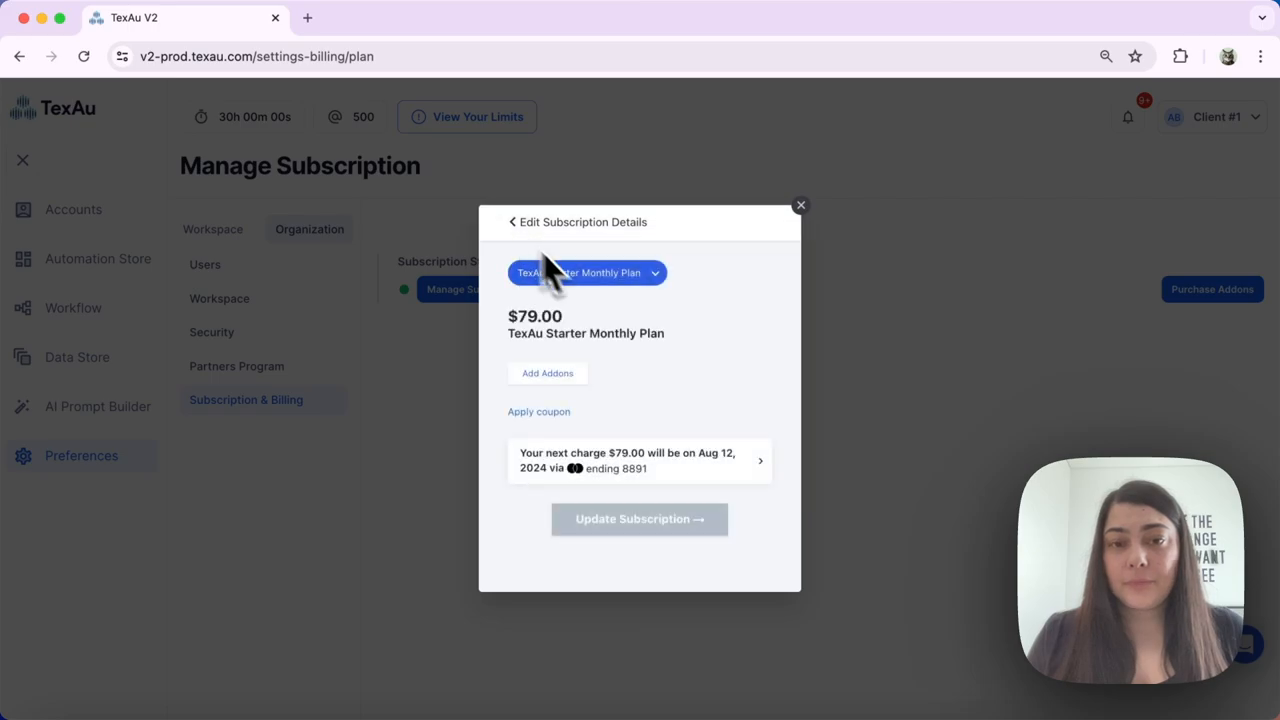
left_click(585, 272)
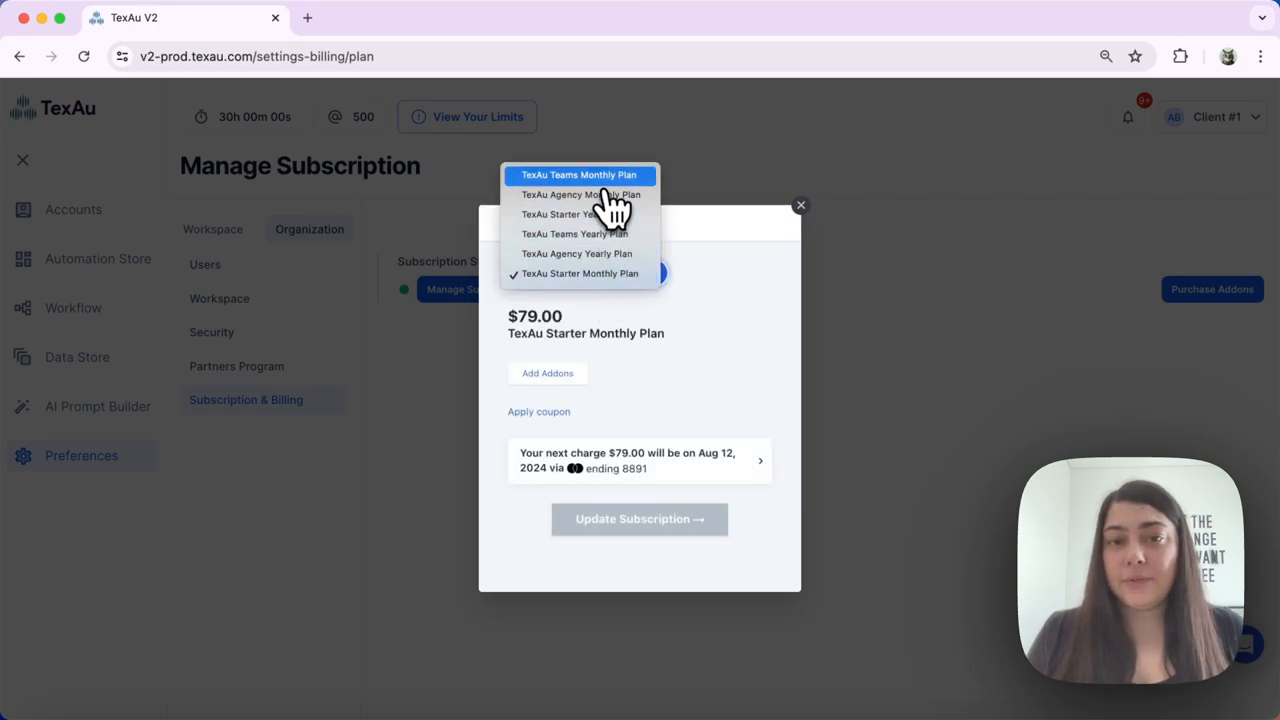
mouse_move(625, 333)
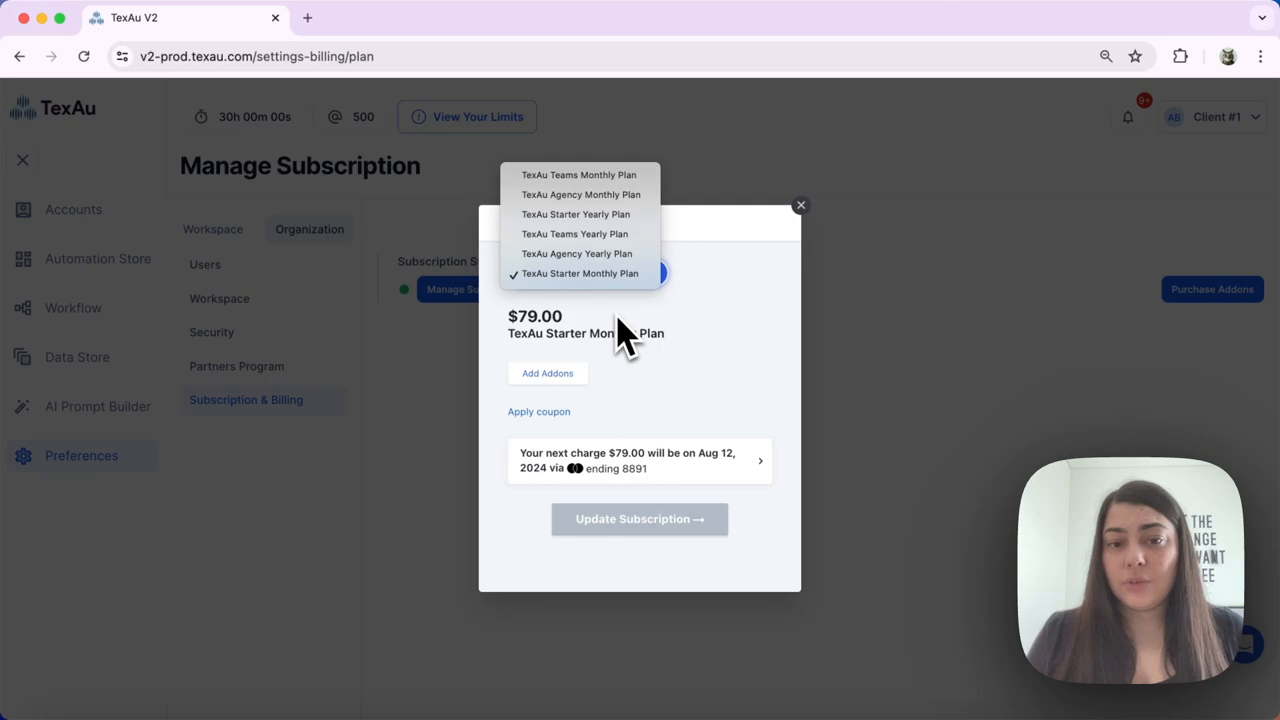
left_click(579, 273)
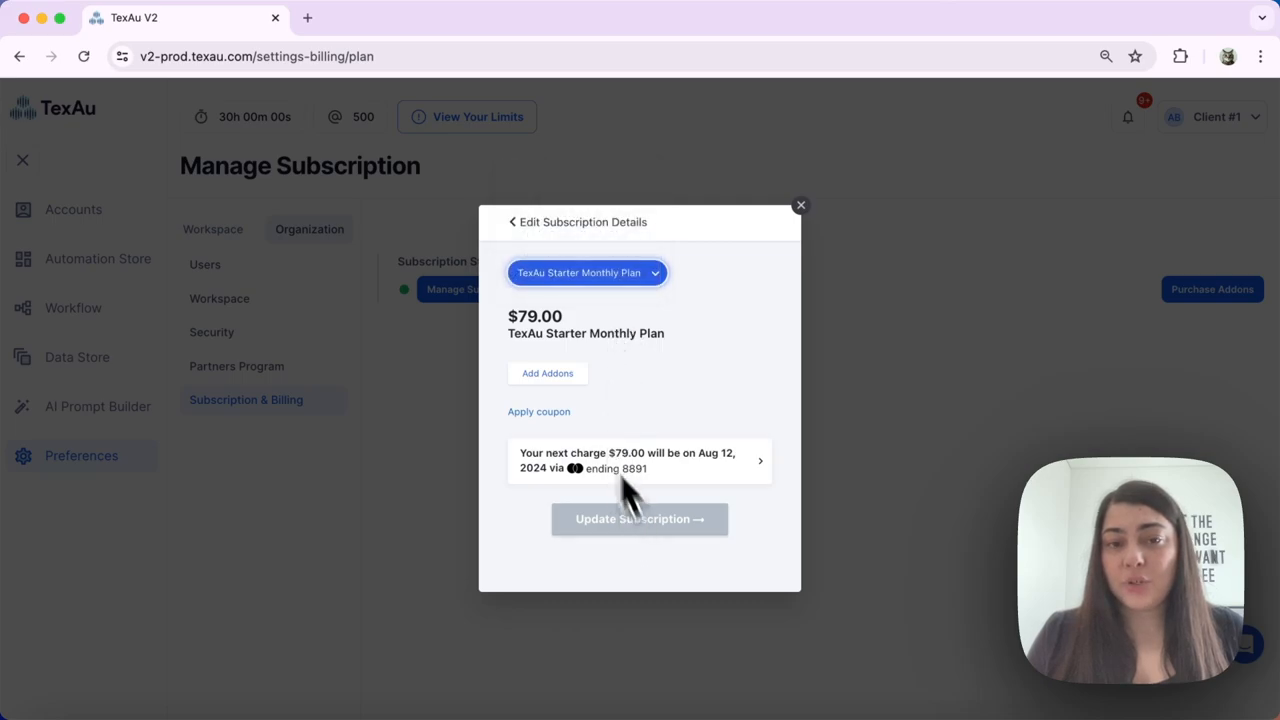
left_click(513, 222)
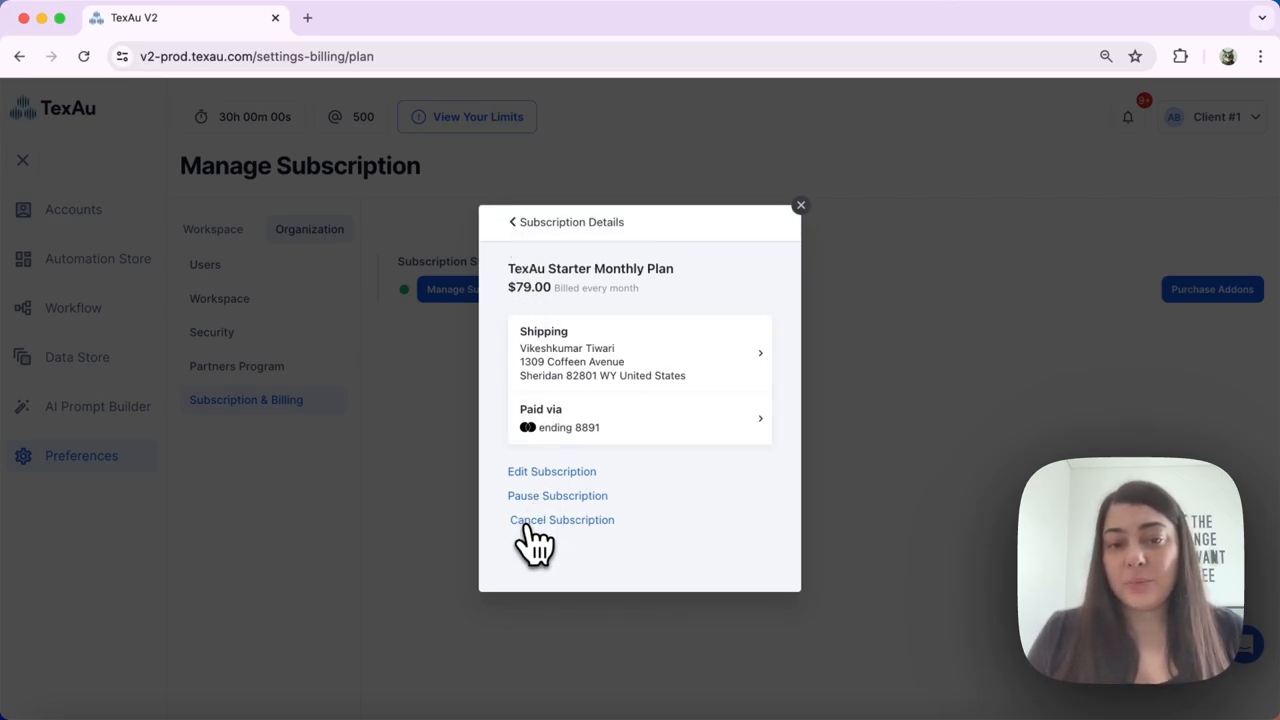
left_click(561, 519)
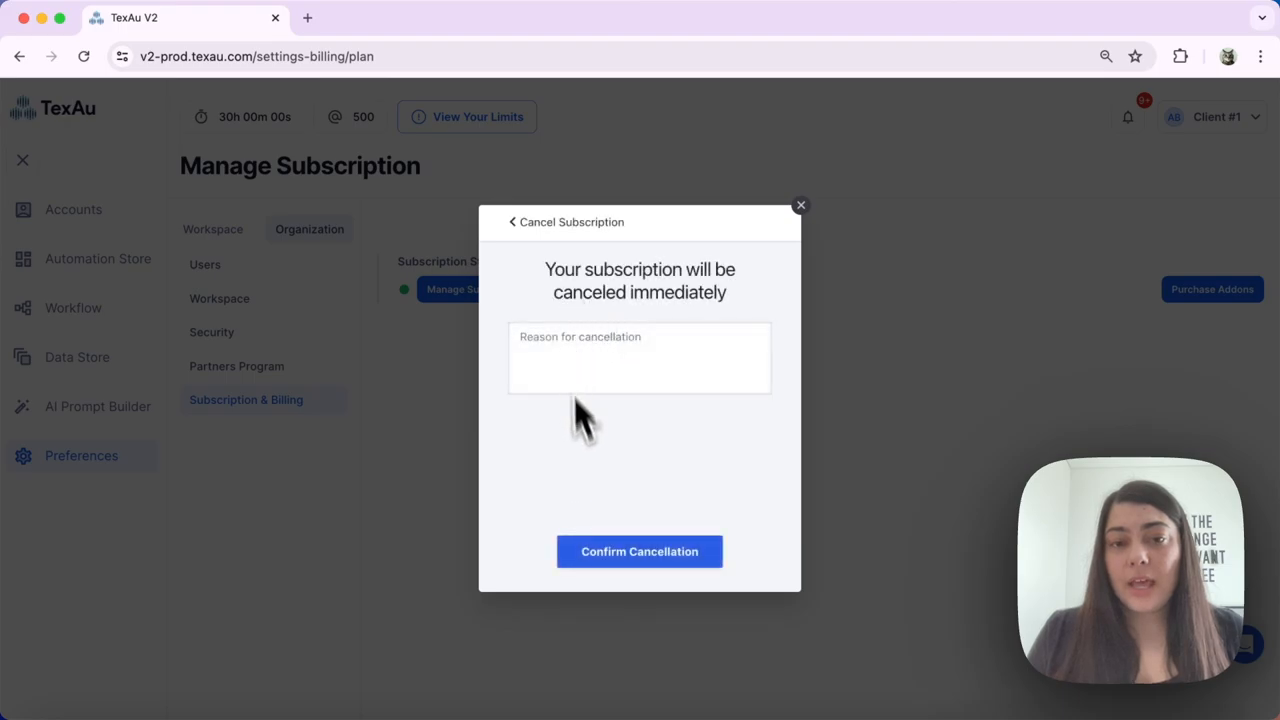
mouse_move(705, 395)
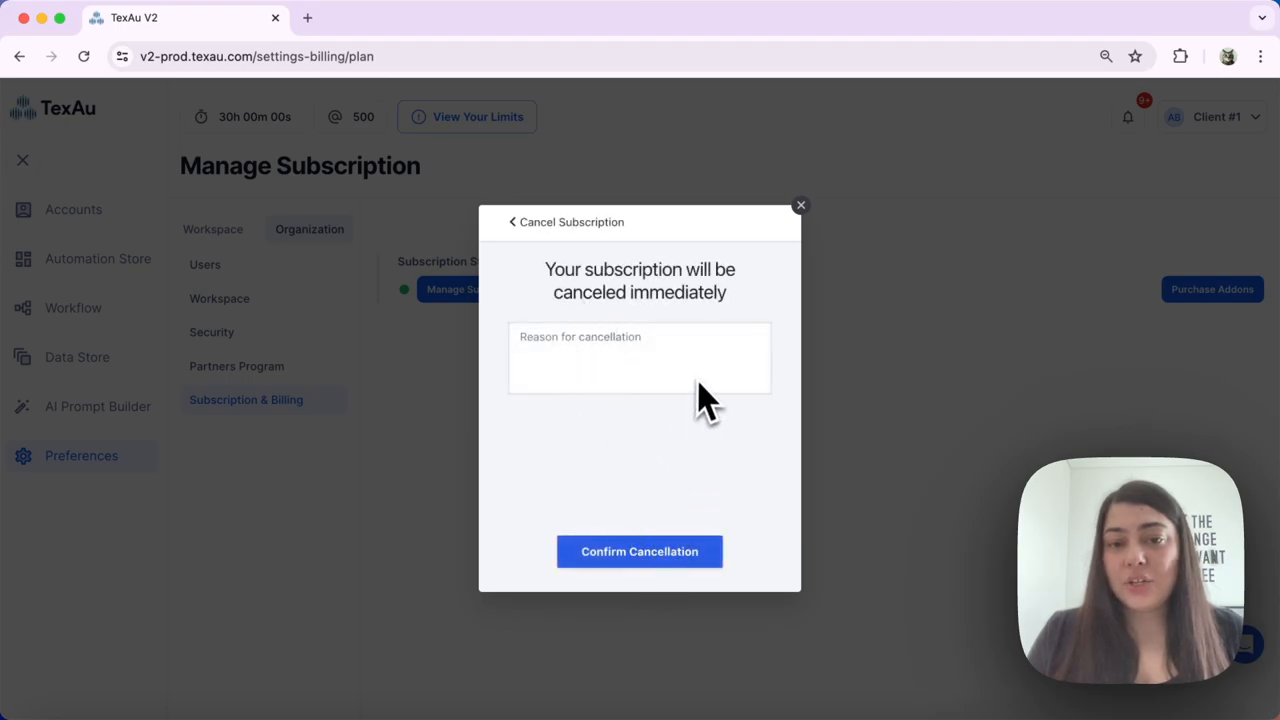
mouse_move(513, 222)
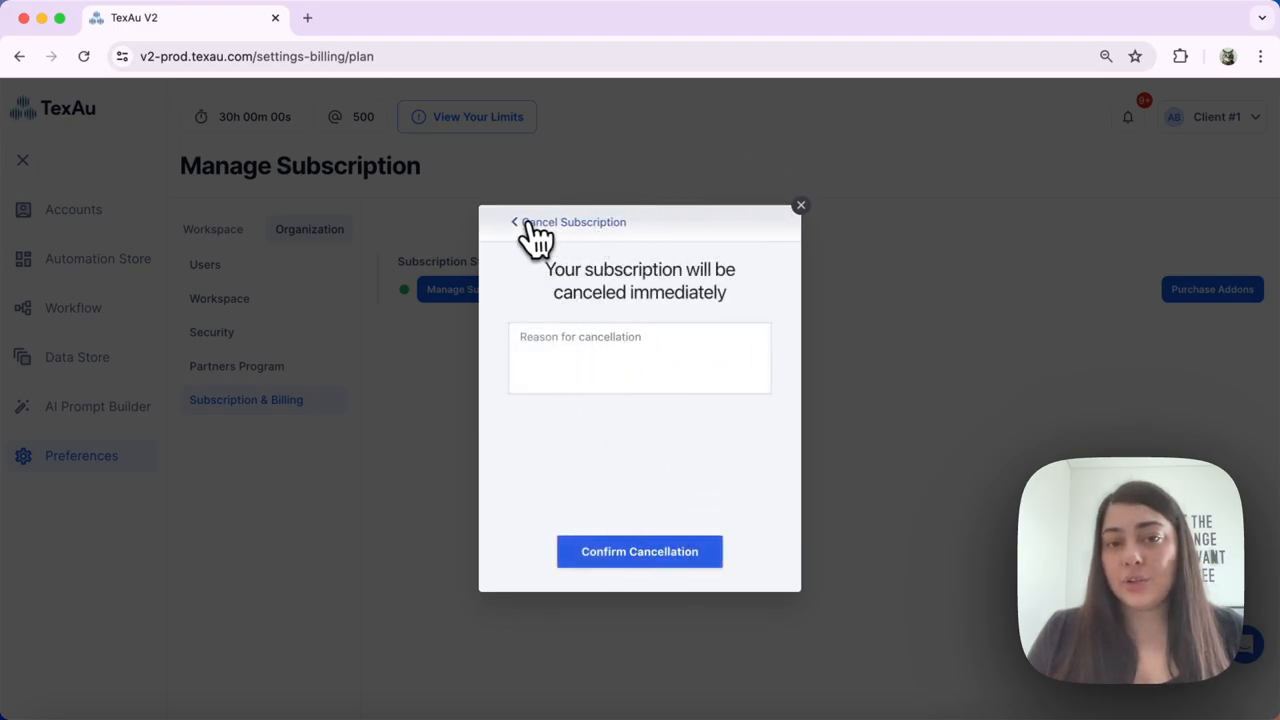
left_click(513, 222)
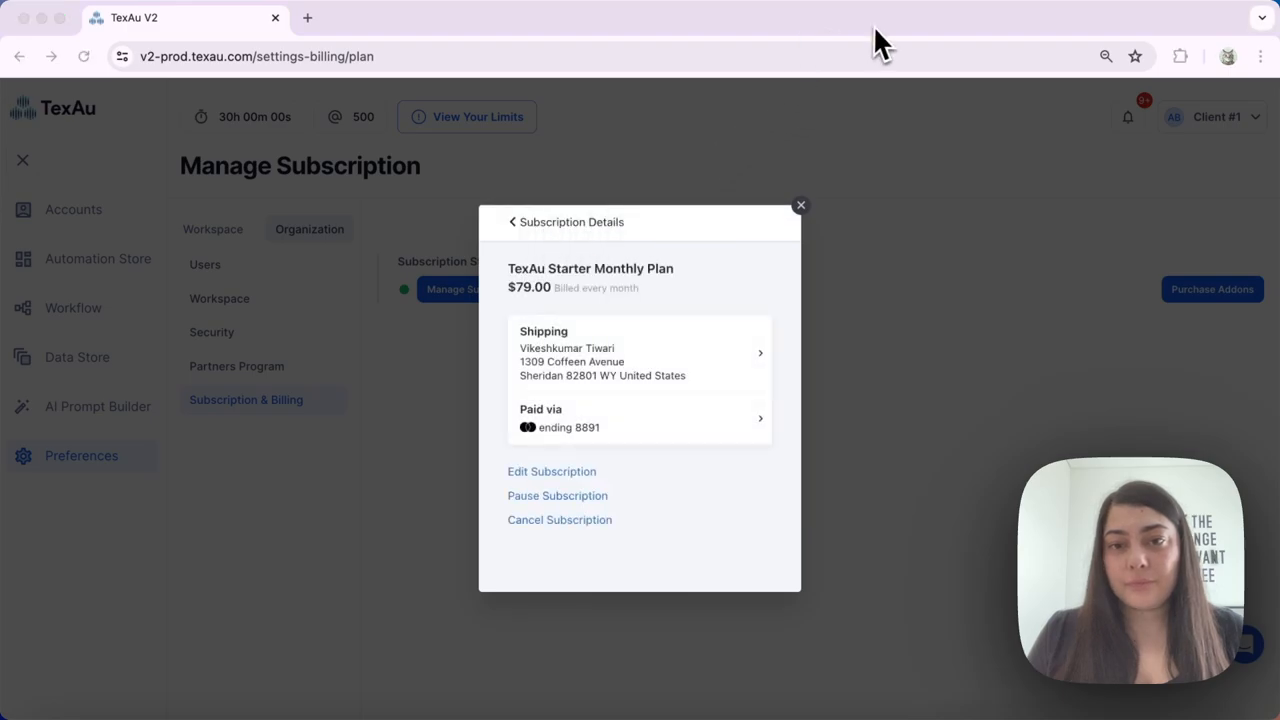
mouse_move(800, 230)
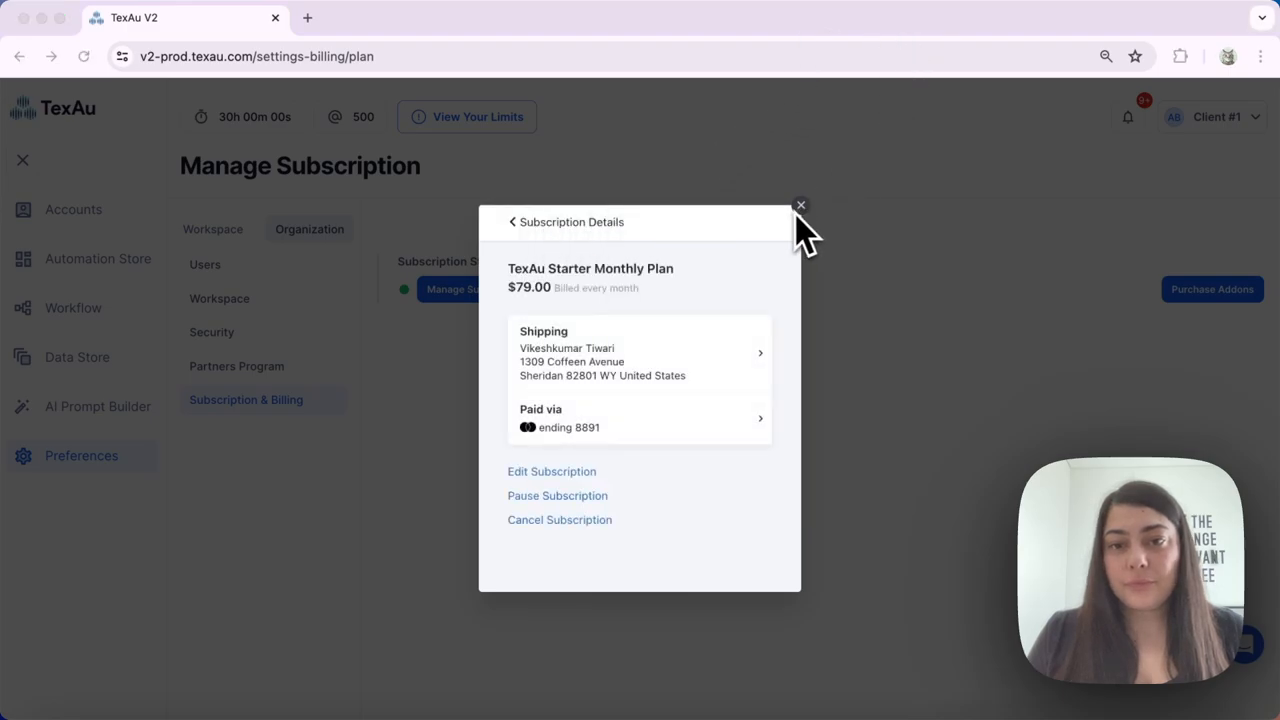
Close the portal, reopen Manage Subscription to view Cancel Subscription, then exit to billing
left_click(800, 205)
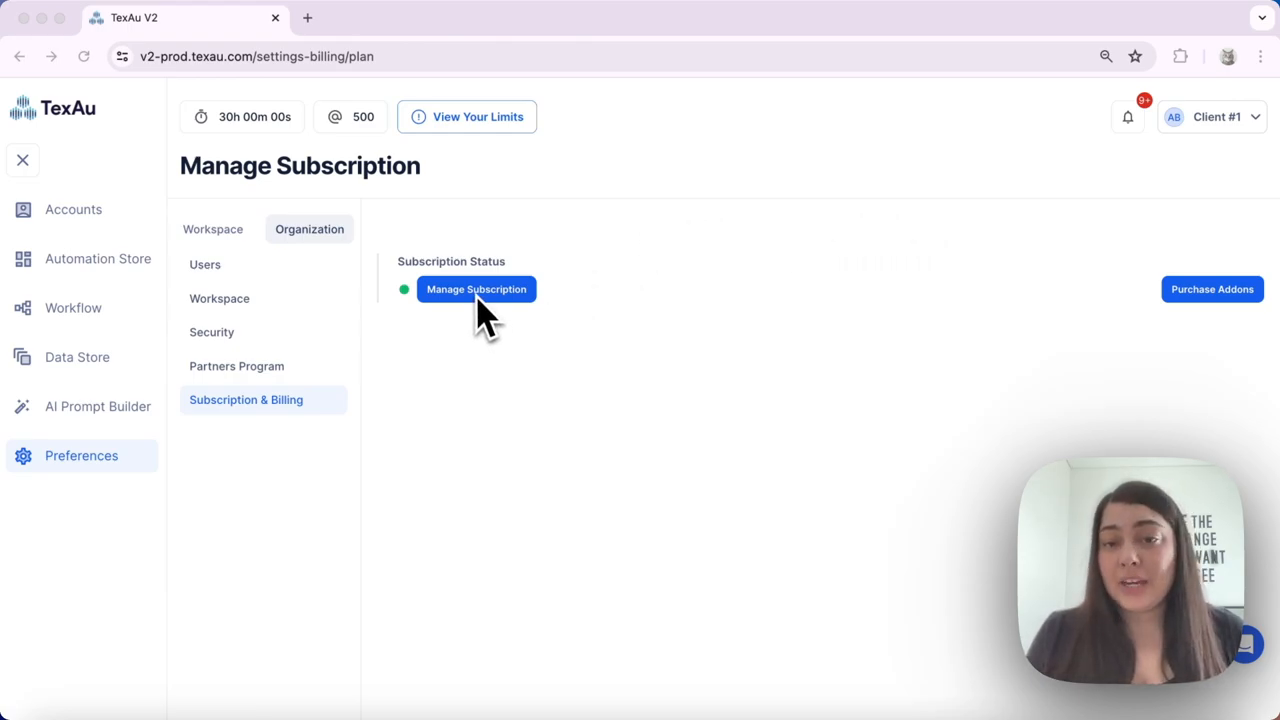
left_click(476, 289)
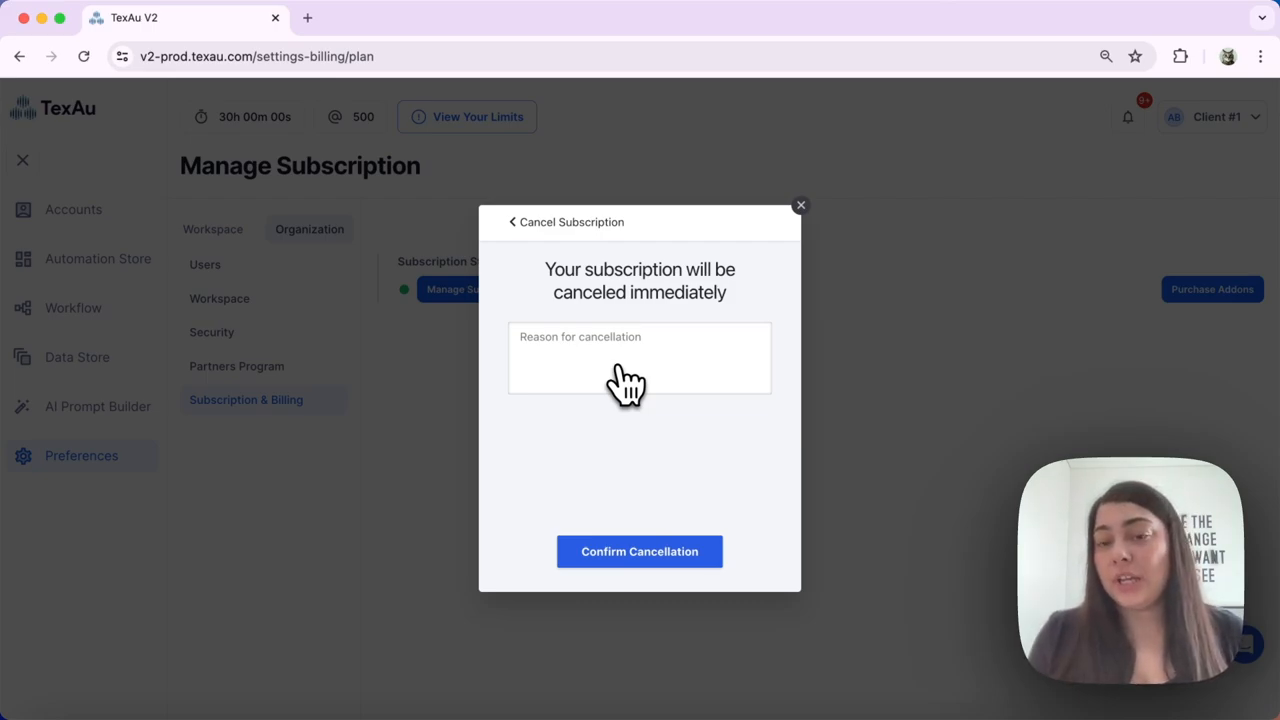
left_click(800, 205)
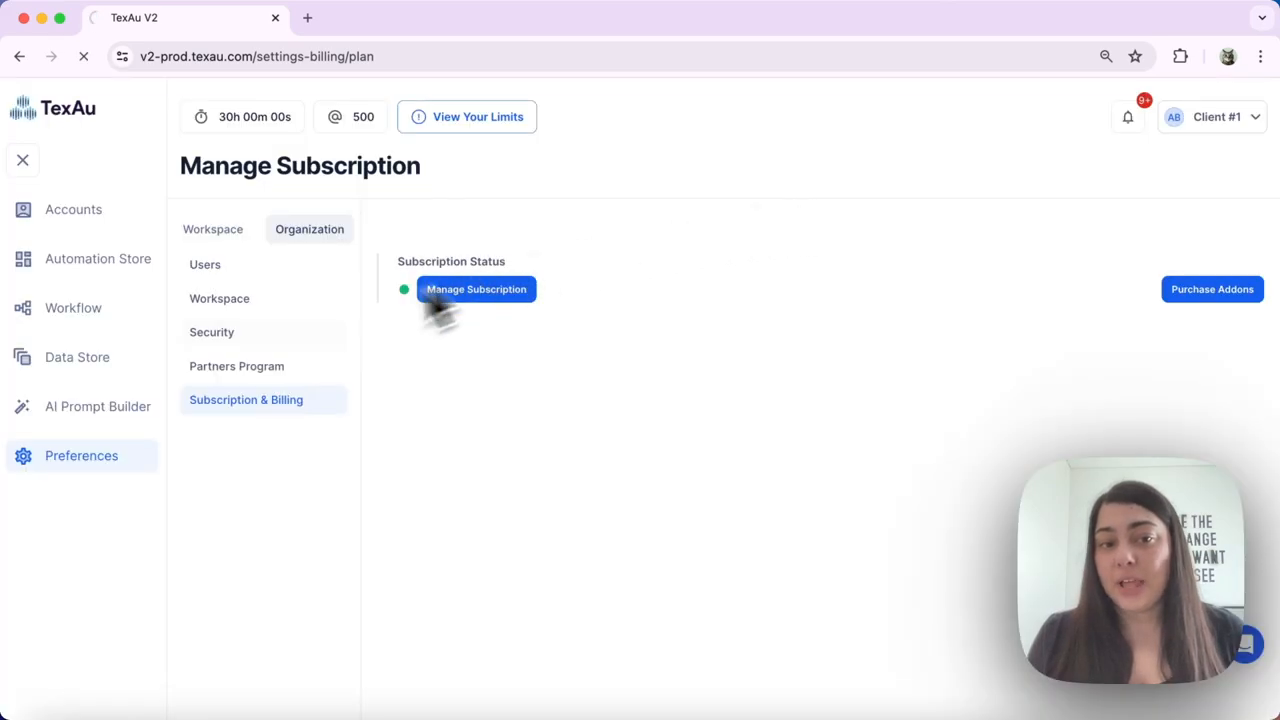